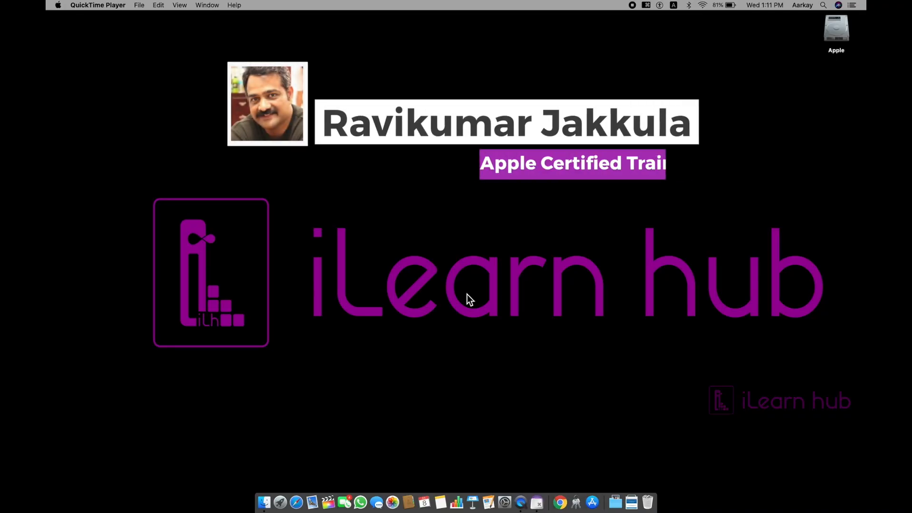
Launch the App Store from the Apple menu
left_click(58, 5)
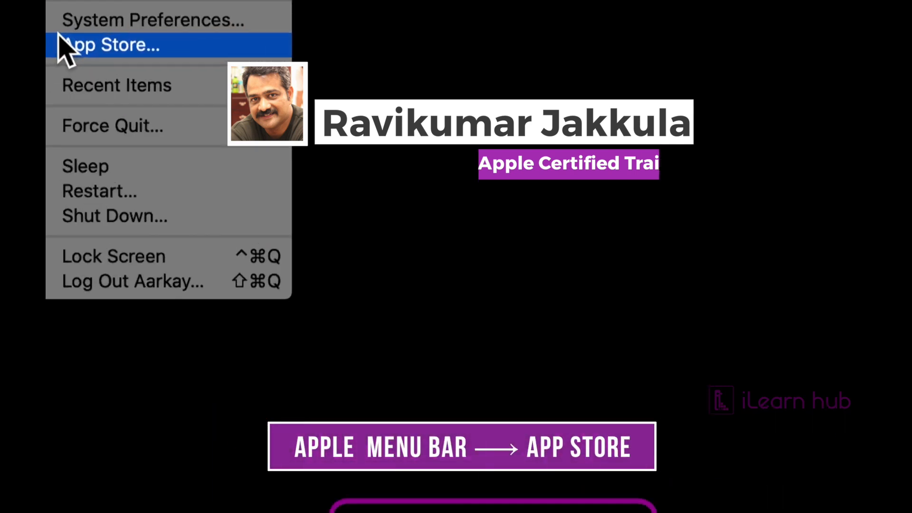
left_click(113, 44)
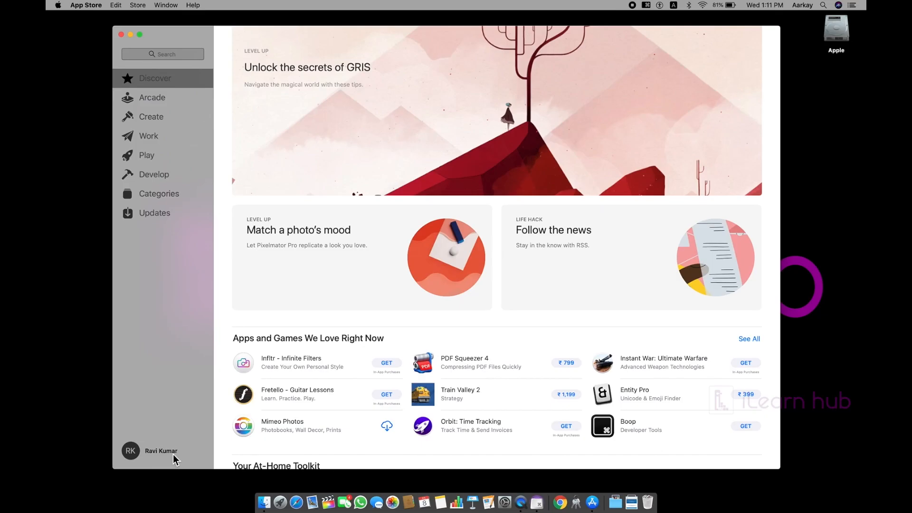
mouse_move(339, 336)
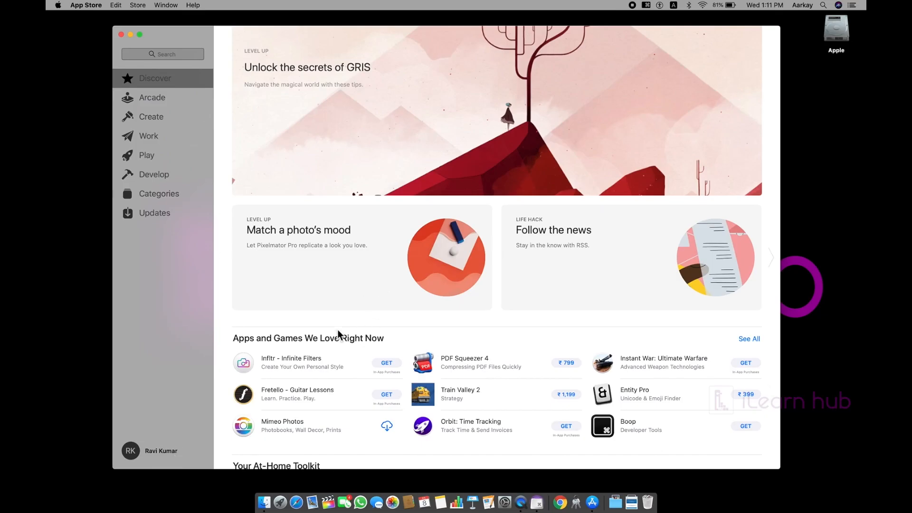
mouse_move(128, 53)
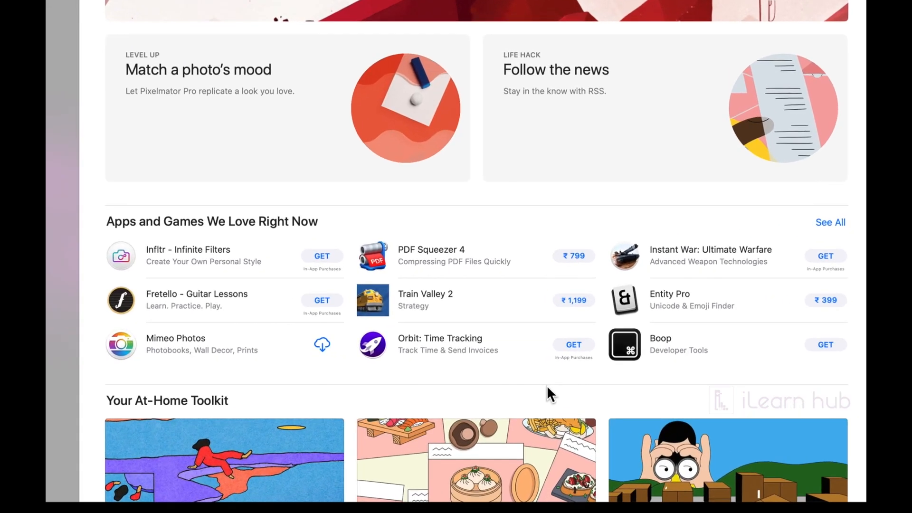
mouse_move(345, 338)
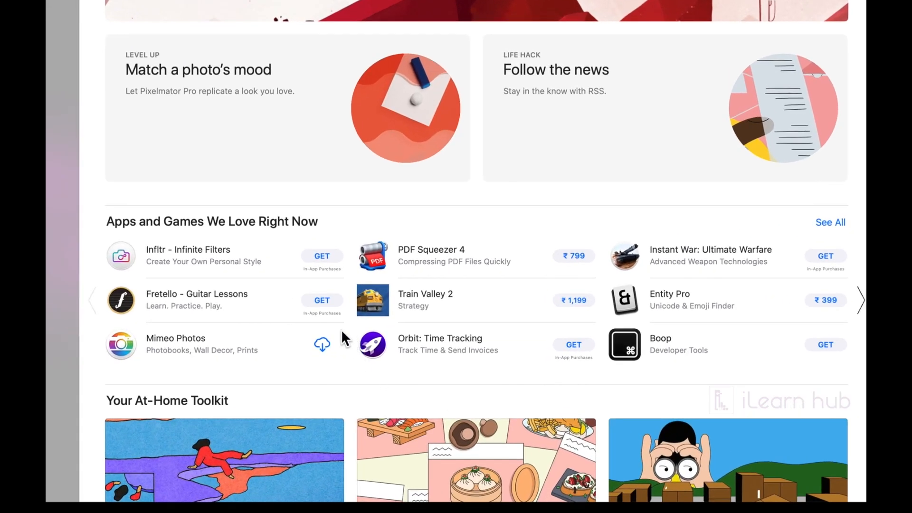
mouse_move(321, 349)
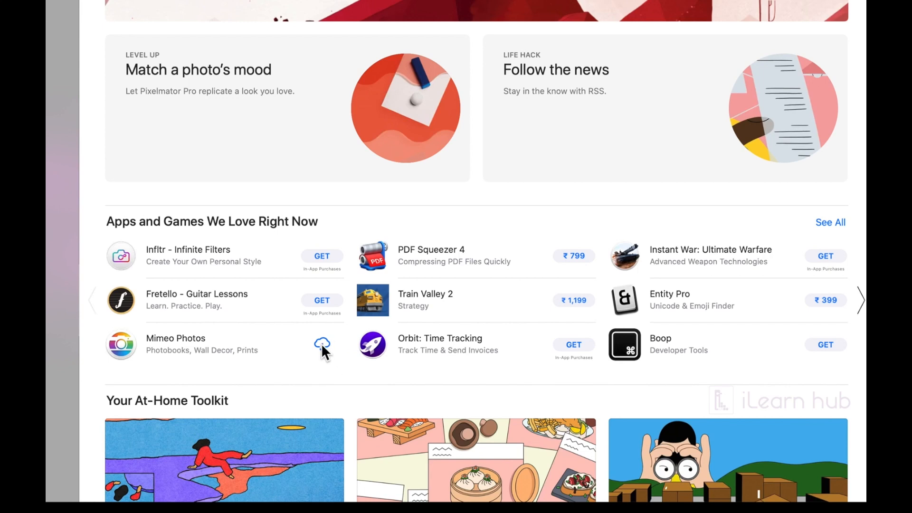
mouse_move(566, 271)
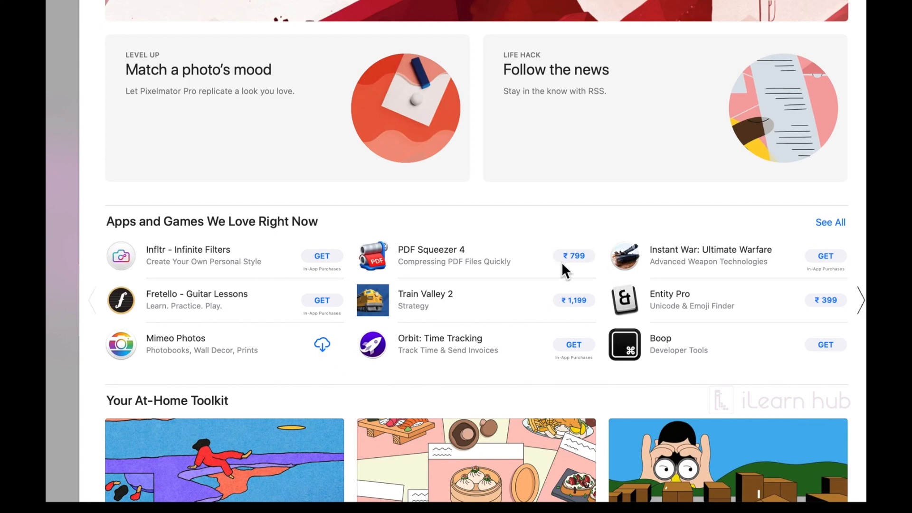
mouse_move(332, 261)
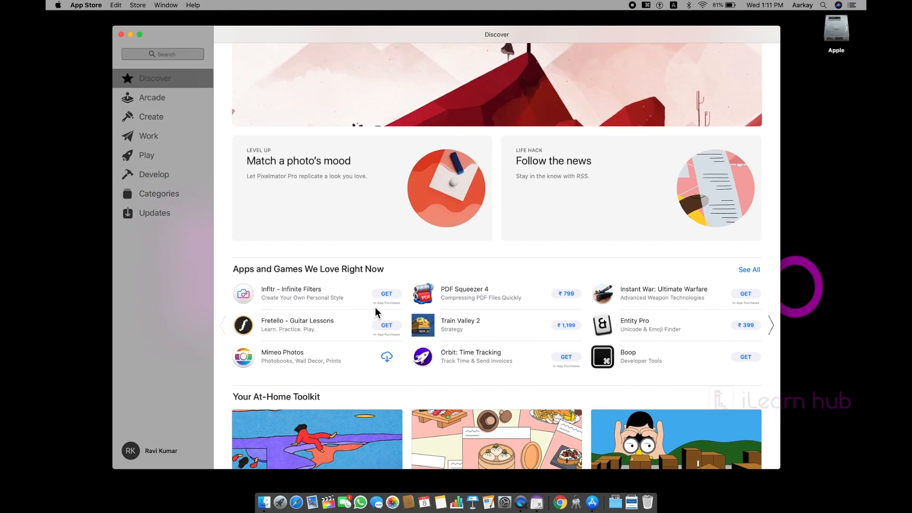
mouse_move(389, 311)
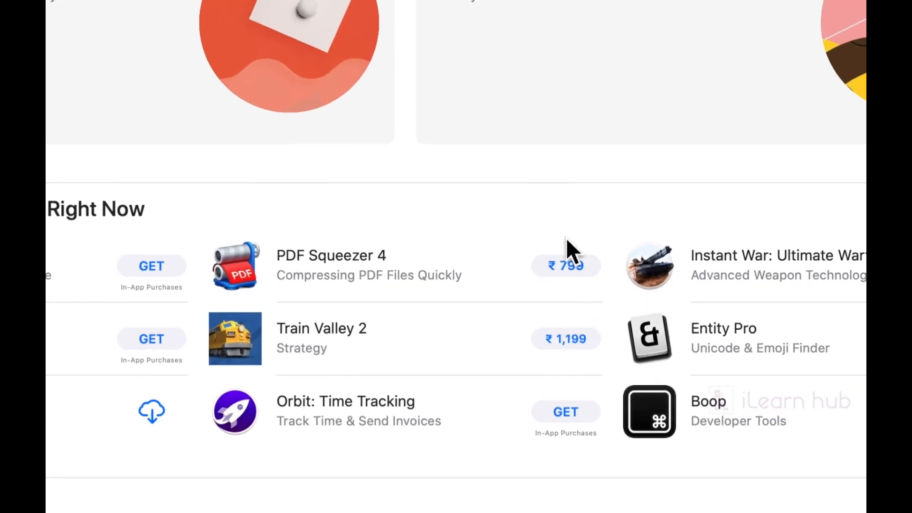
mouse_move(587, 296)
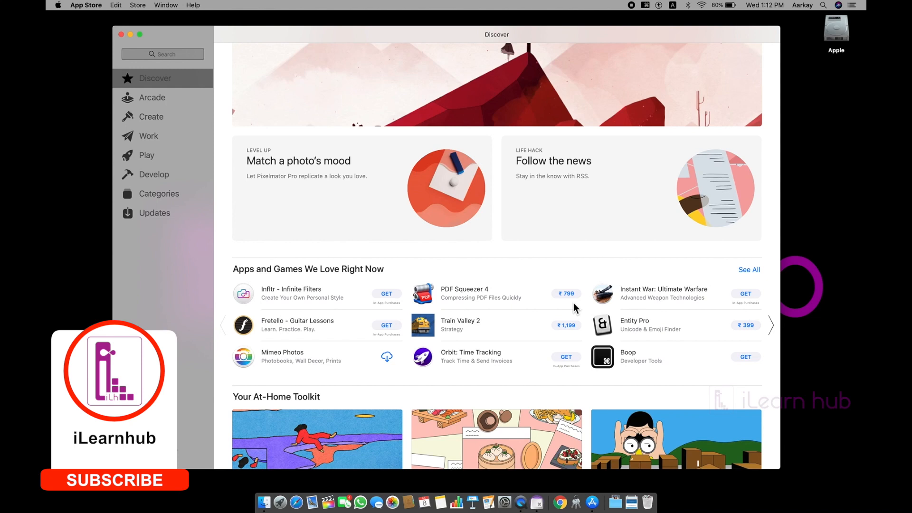
Scroll the Discover page down to Top Free Apps, where JioMeet ranks first
scroll("down", 3)
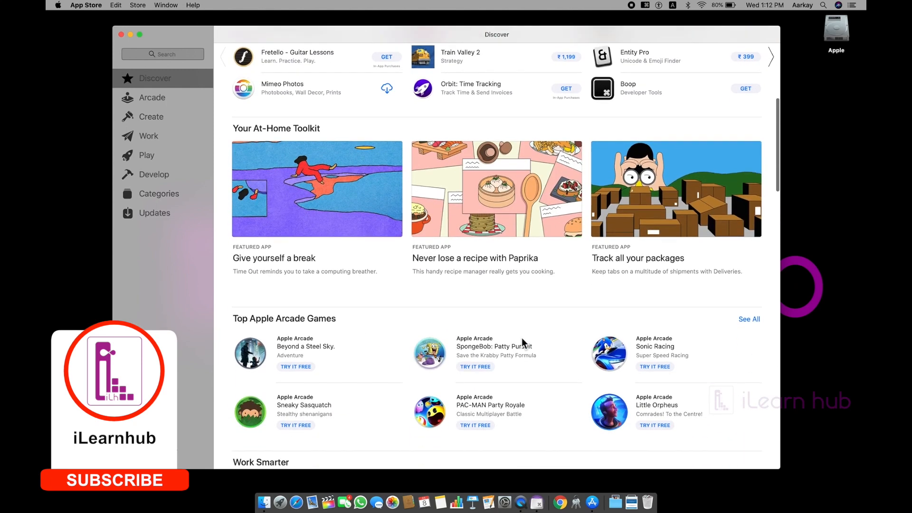
scroll("down", 3)
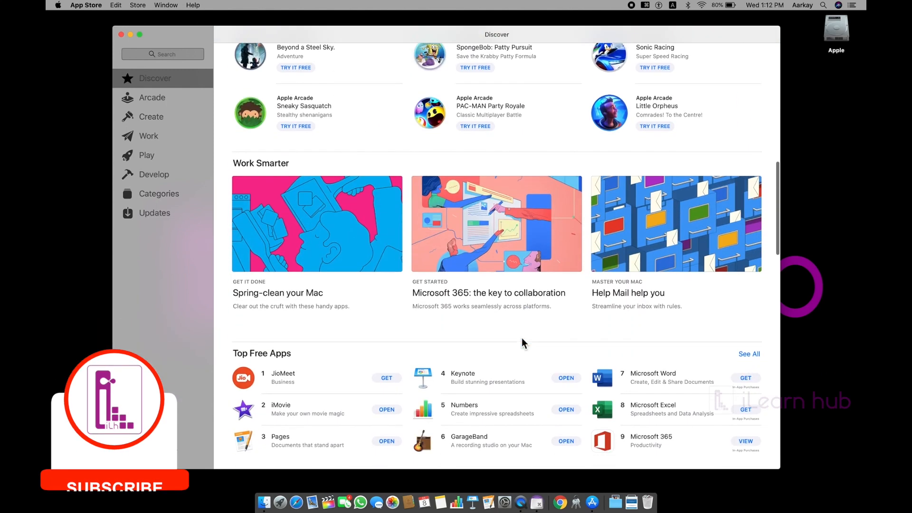
scroll("down", 3)
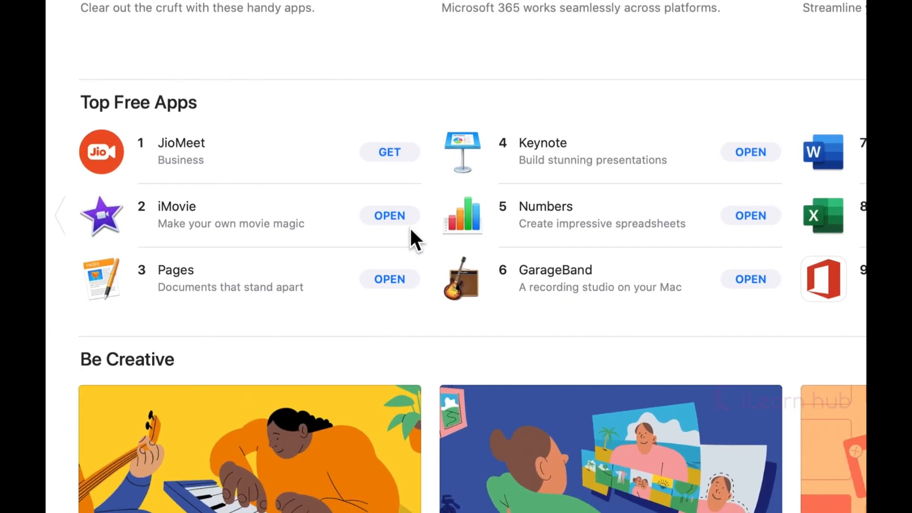
mouse_move(408, 239)
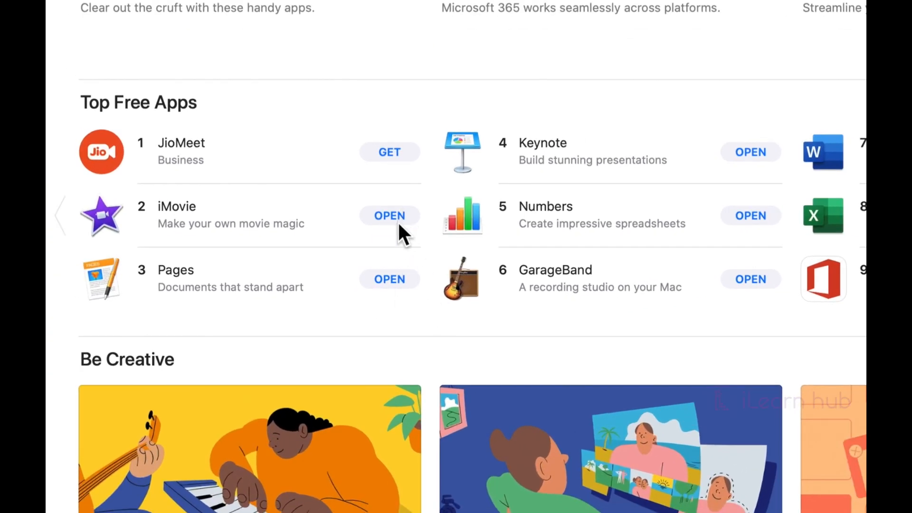
mouse_move(401, 305)
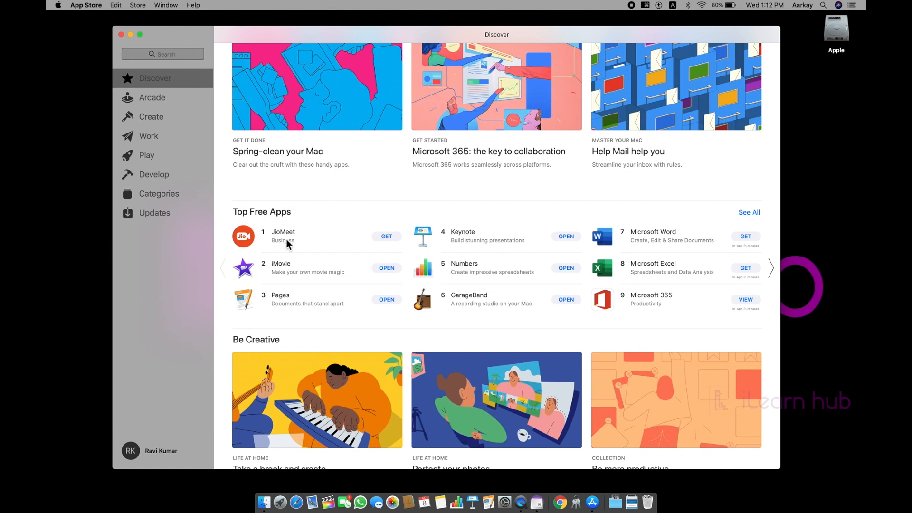
mouse_move(388, 243)
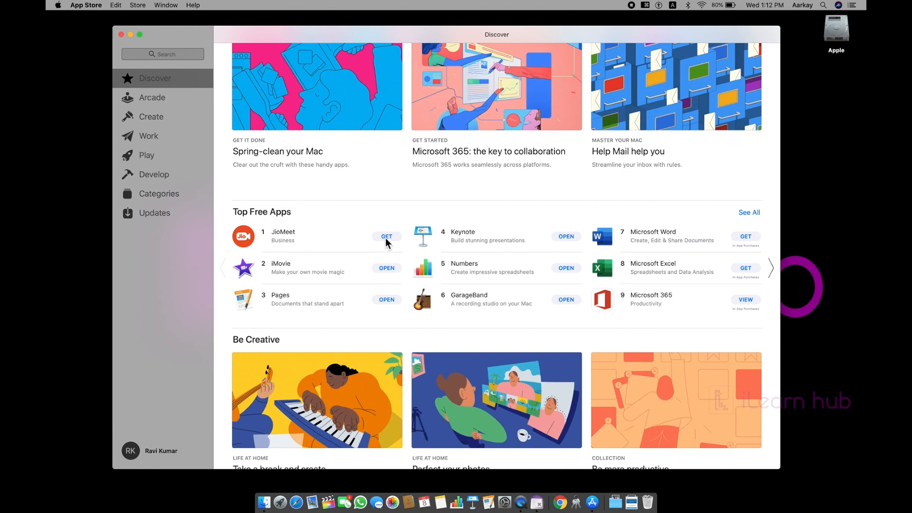
Get the free JioMeet app and approve the Apple ID check to install it
left_click(386, 236)
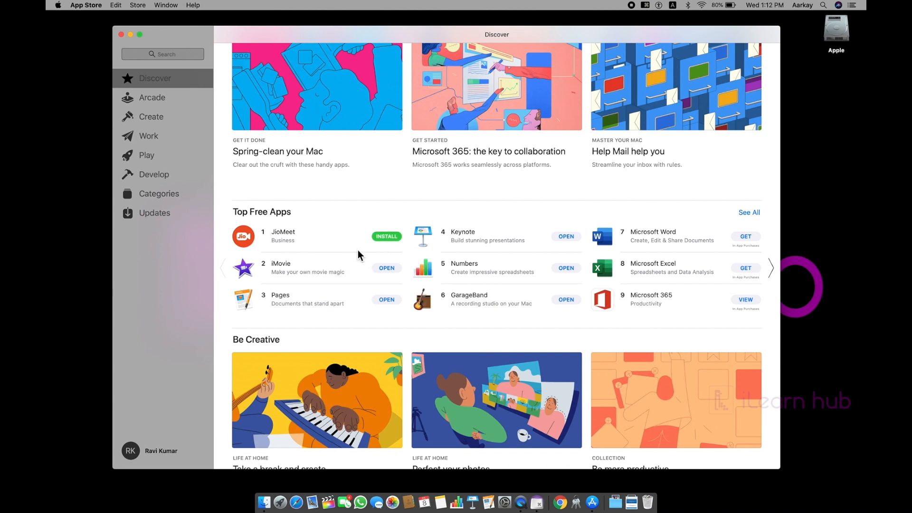
mouse_move(387, 245)
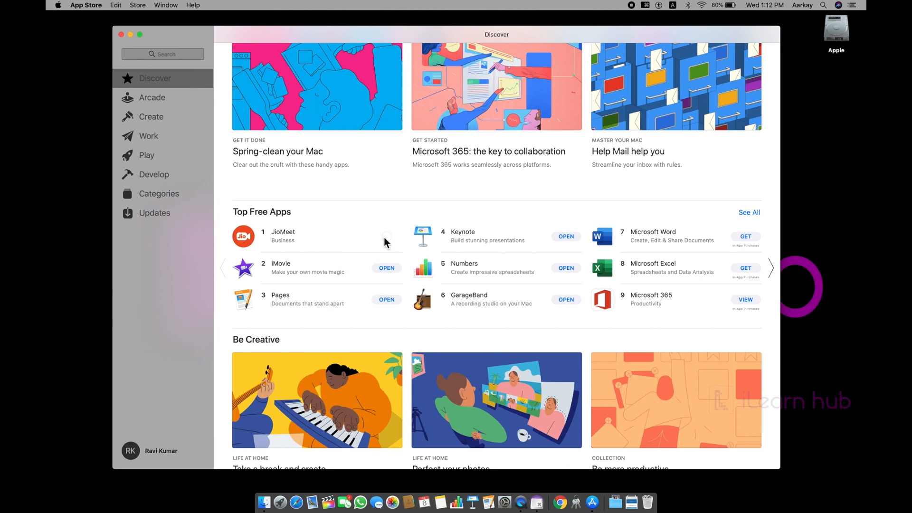
scroll("up", 3)
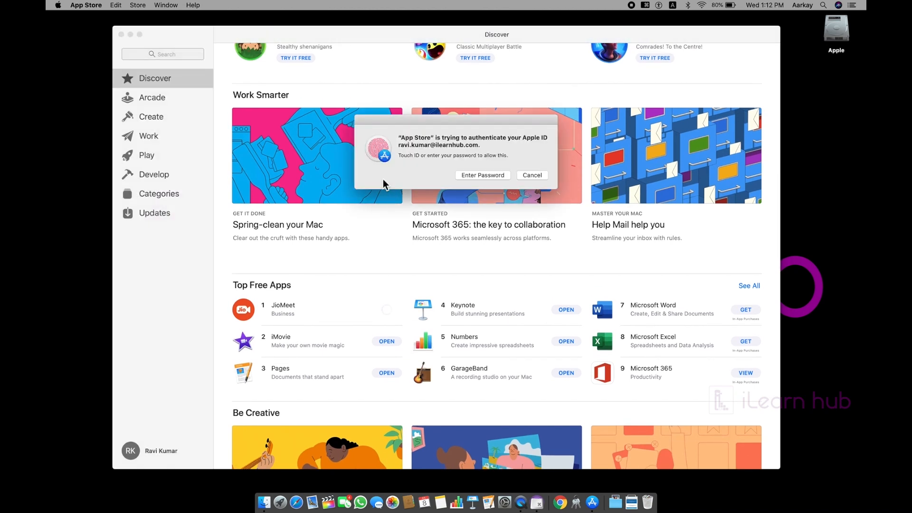
mouse_move(508, 144)
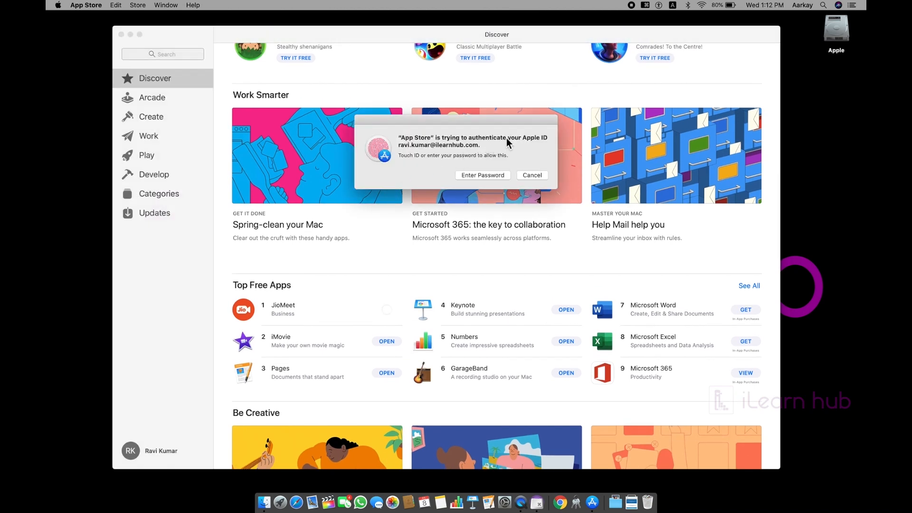
left_click(531, 175)
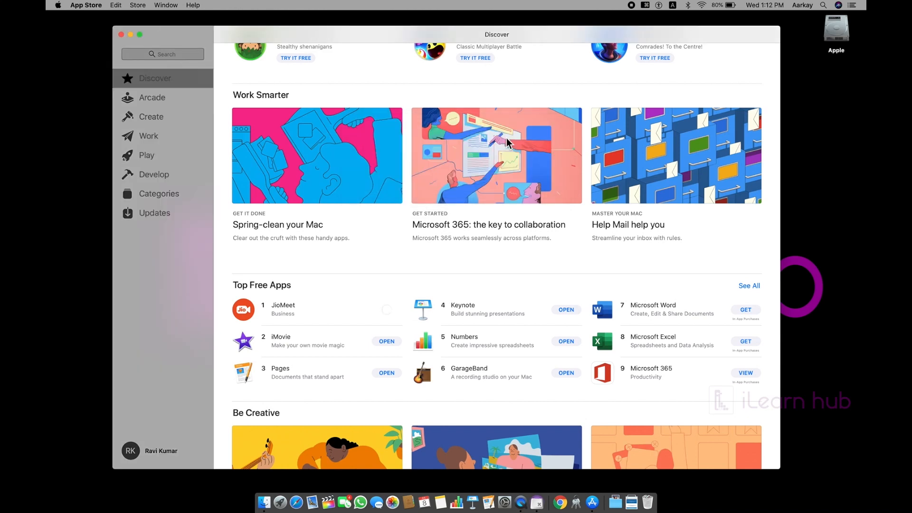
mouse_move(357, 268)
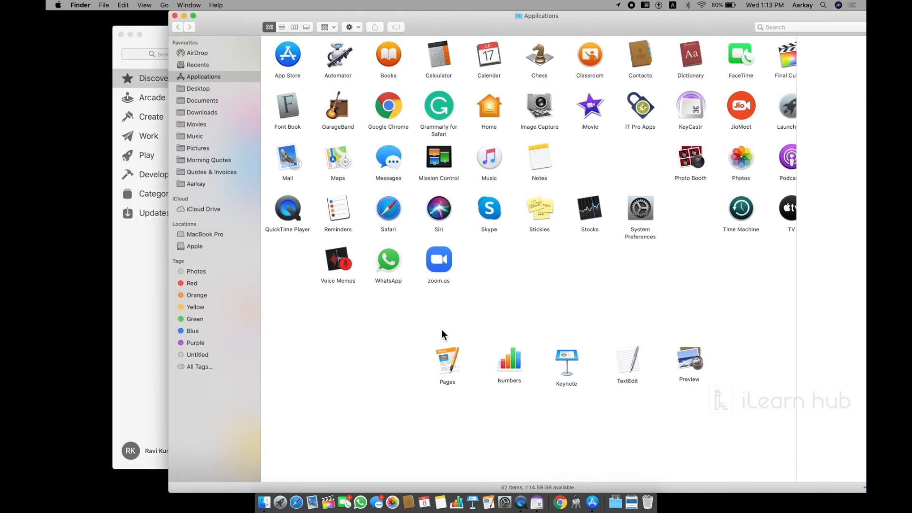
Search 'jio' in Finder to find JioMeet in Applications, then close the window
scroll("right", 3)
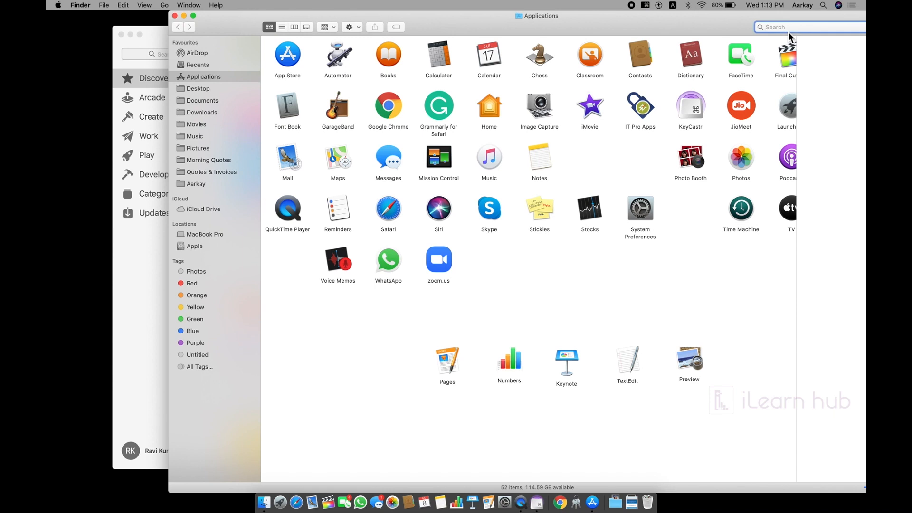
type("jio")
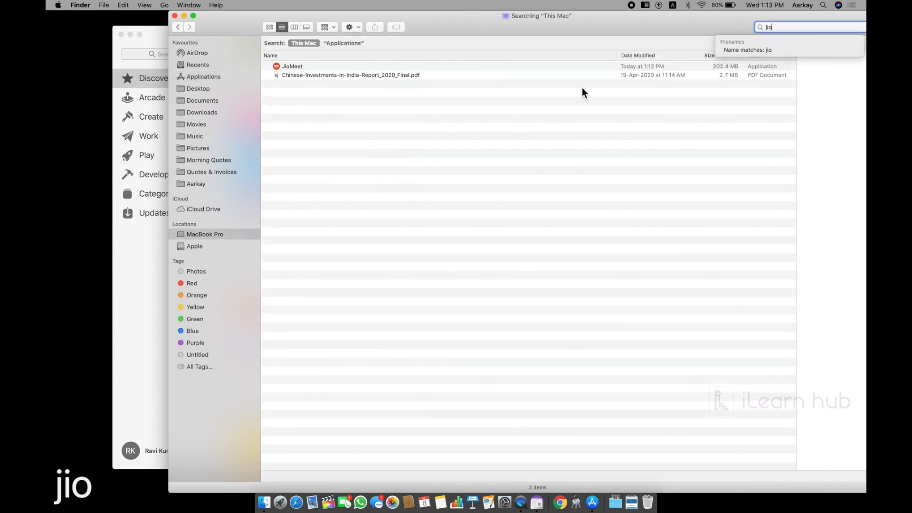
left_click(292, 66)
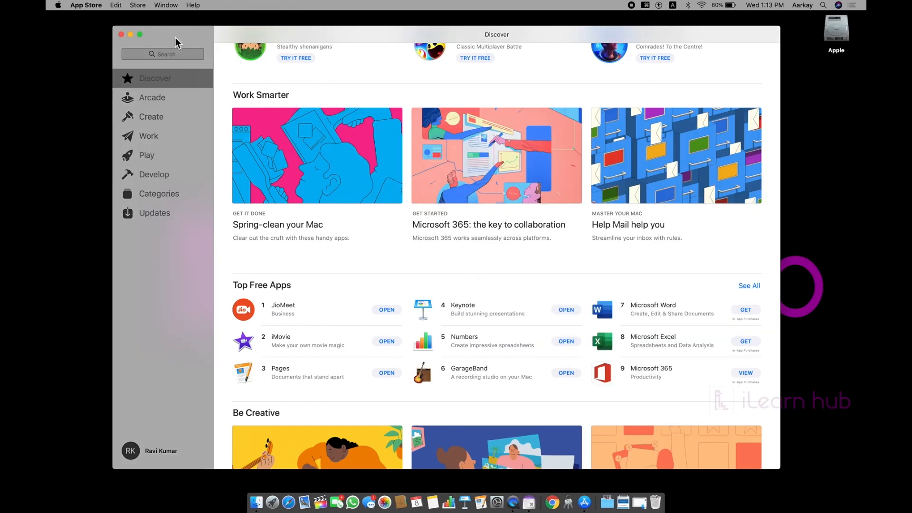
Quit the App Store and move Google Chrome from Applications to the Bin
key("cmd+q")
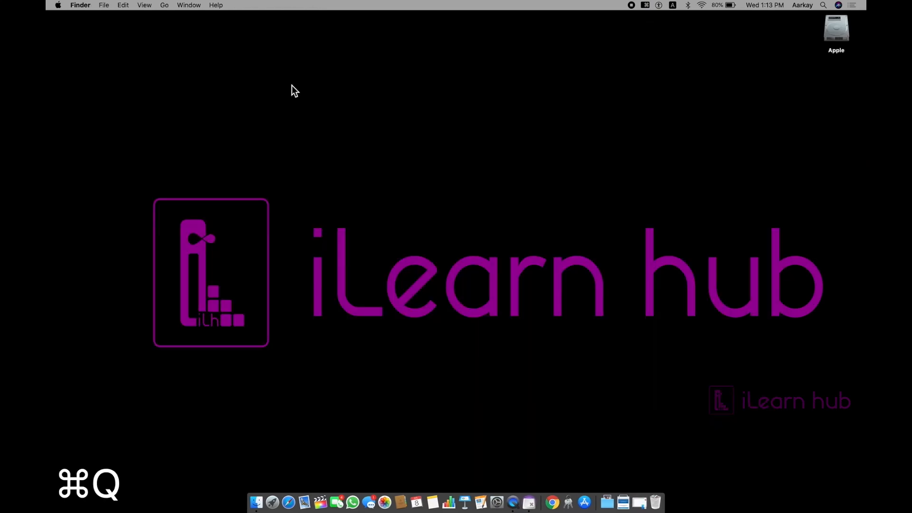
mouse_move(525, 313)
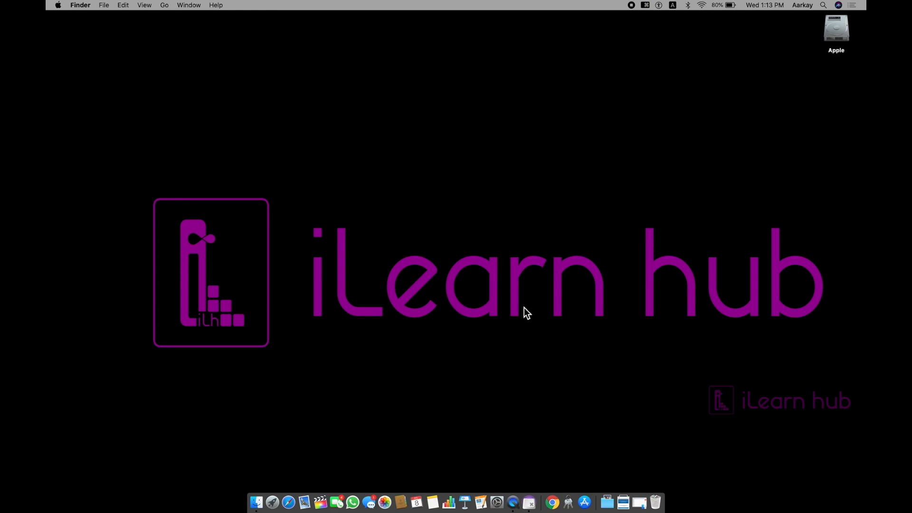
mouse_move(552, 480)
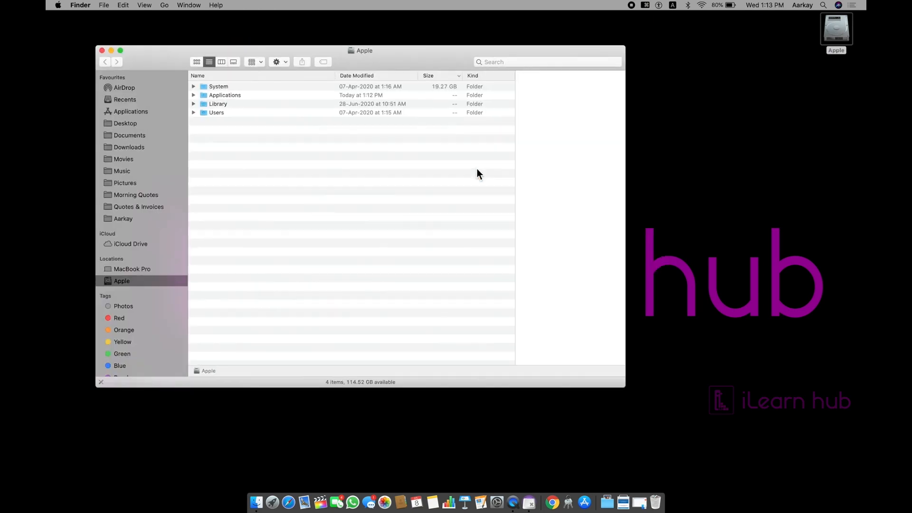
left_click(130, 112)
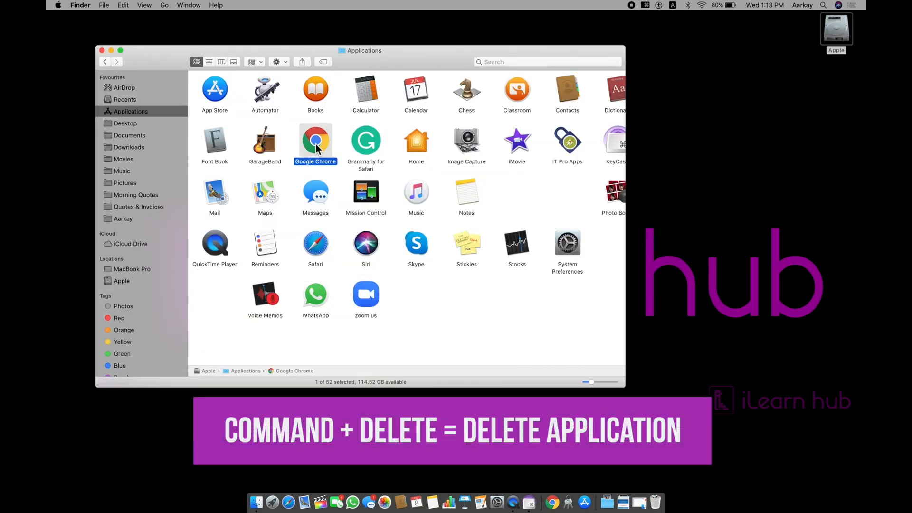
key("cmd+delete")
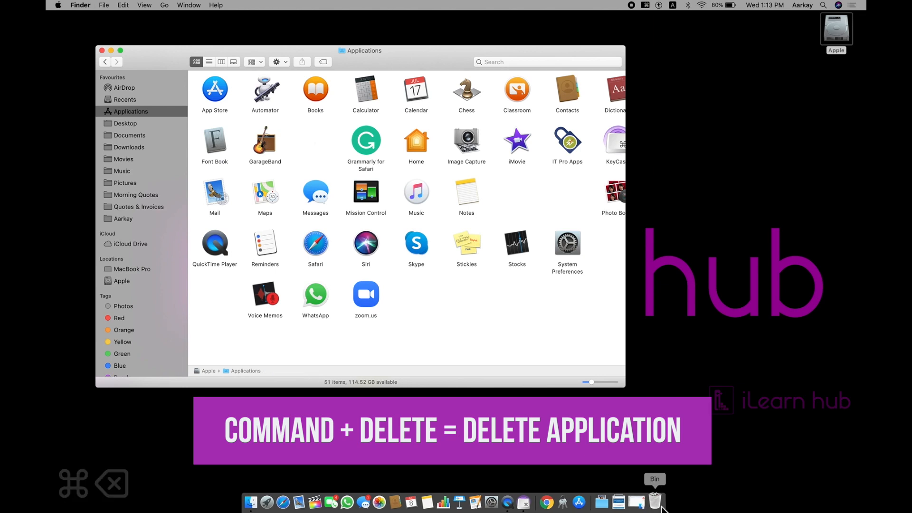
right_click(654, 502)
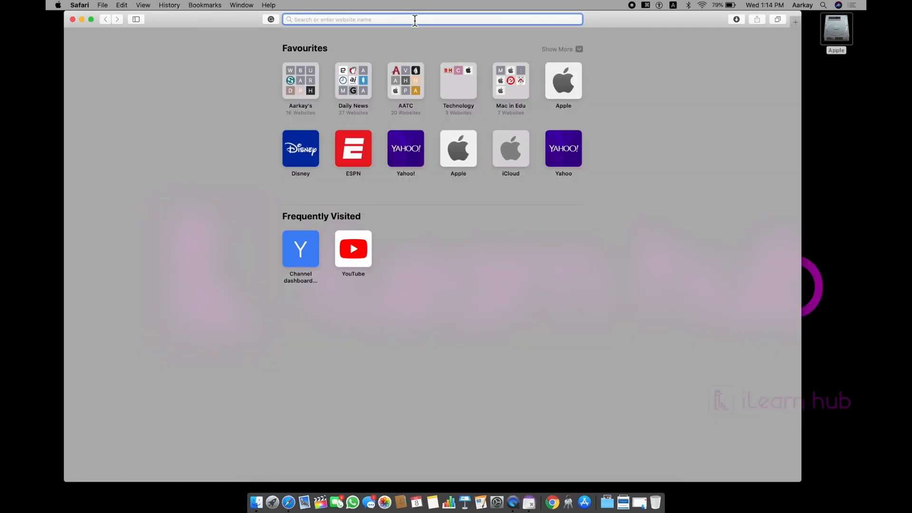
Search Safari for 'download google chrome for mac'
type("download google chrome for mac")
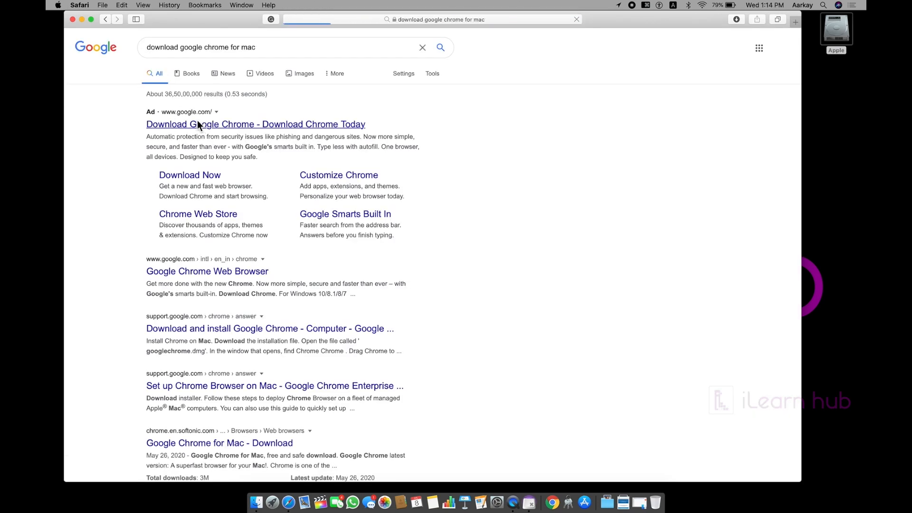
mouse_move(517, 148)
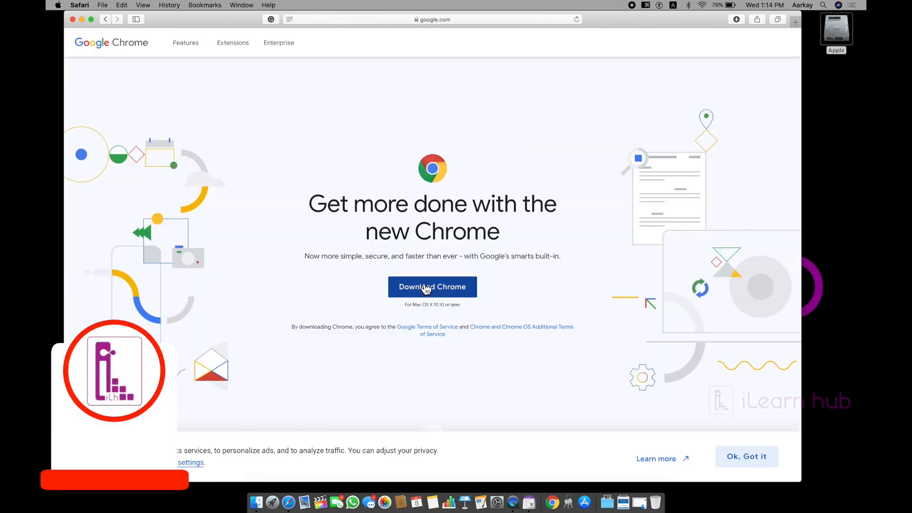
Download googlechrome.dmg, allowing downloads from google.com, check its progress, and minimize Safari
left_click(432, 287)
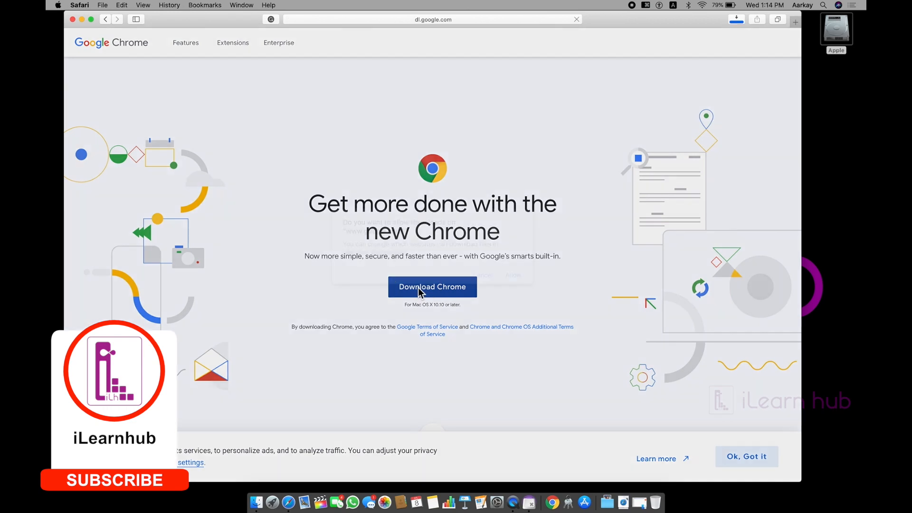
left_click(432, 286)
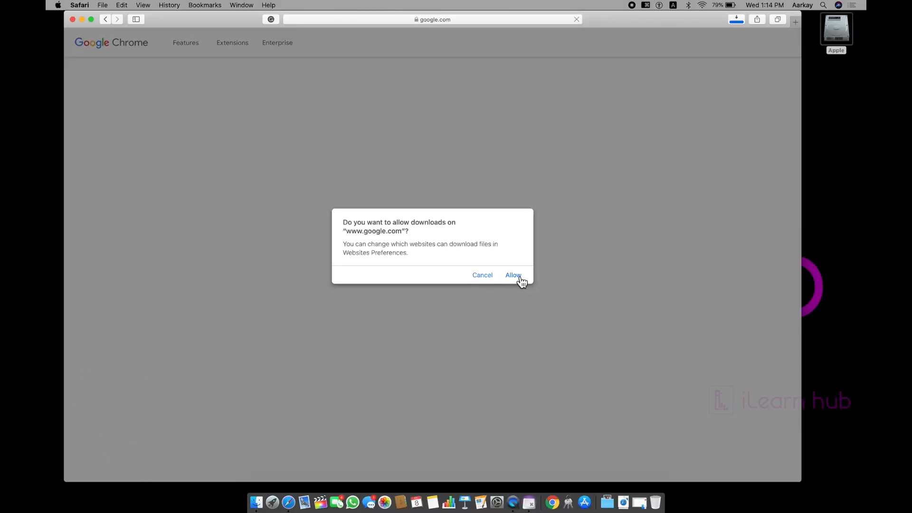
left_click(513, 275)
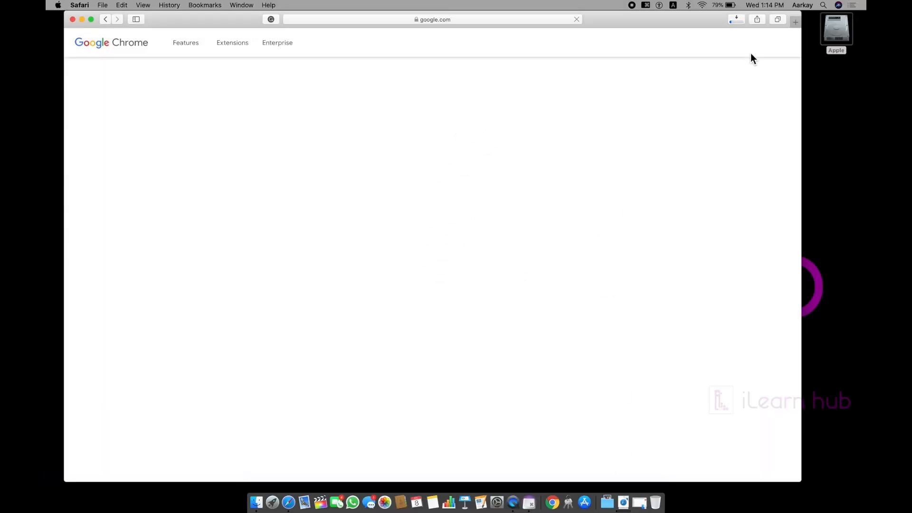
left_click(735, 19)
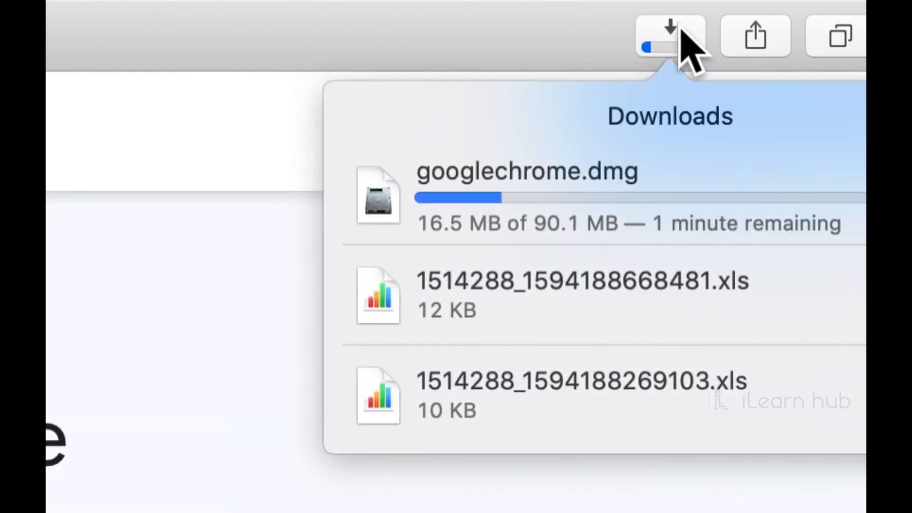
mouse_move(837, 175)
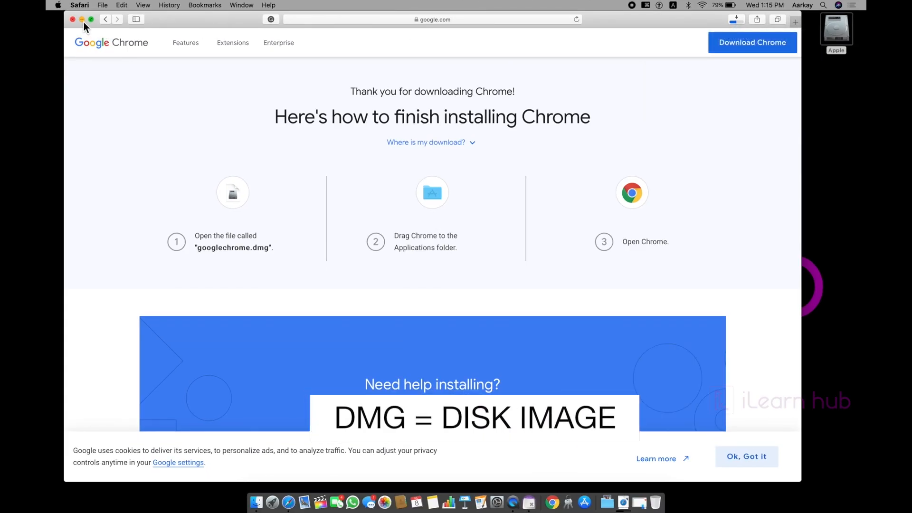
left_click(72, 19)
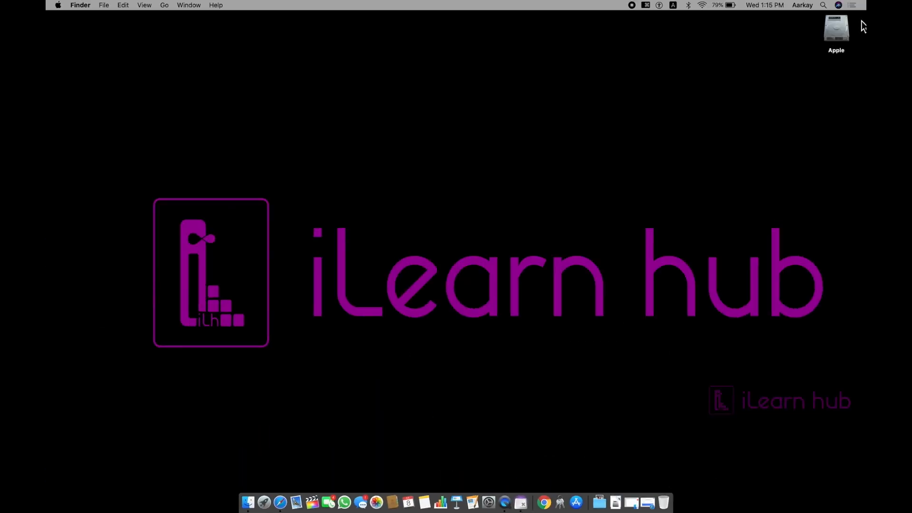
mouse_move(563, 482)
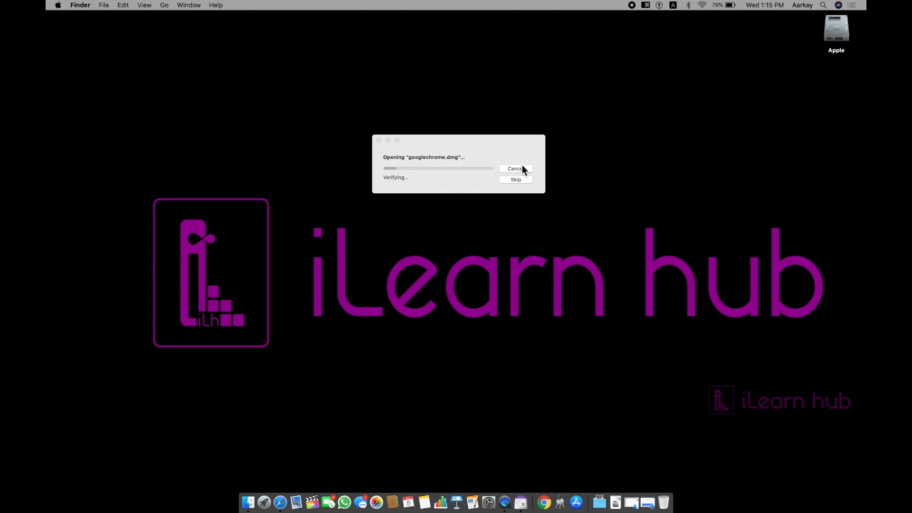
mouse_move(604, 172)
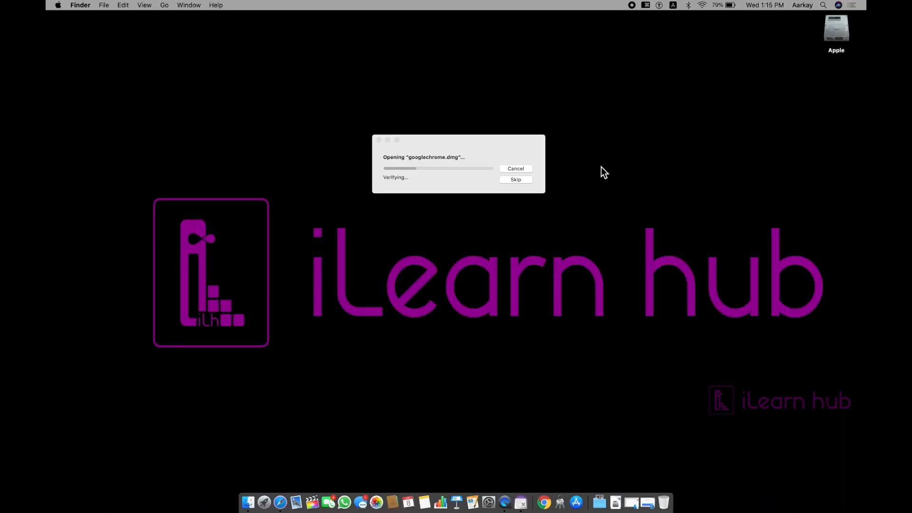
mouse_move(828, 109)
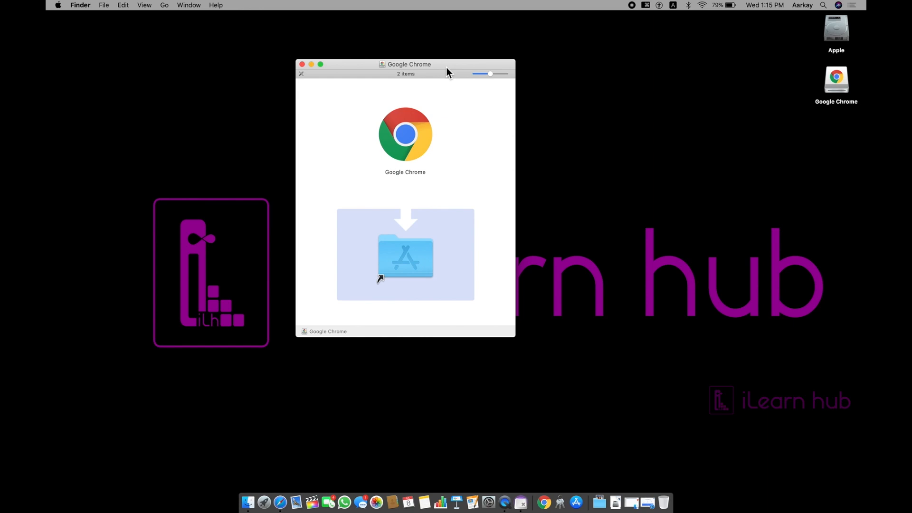
mouse_move(480, 176)
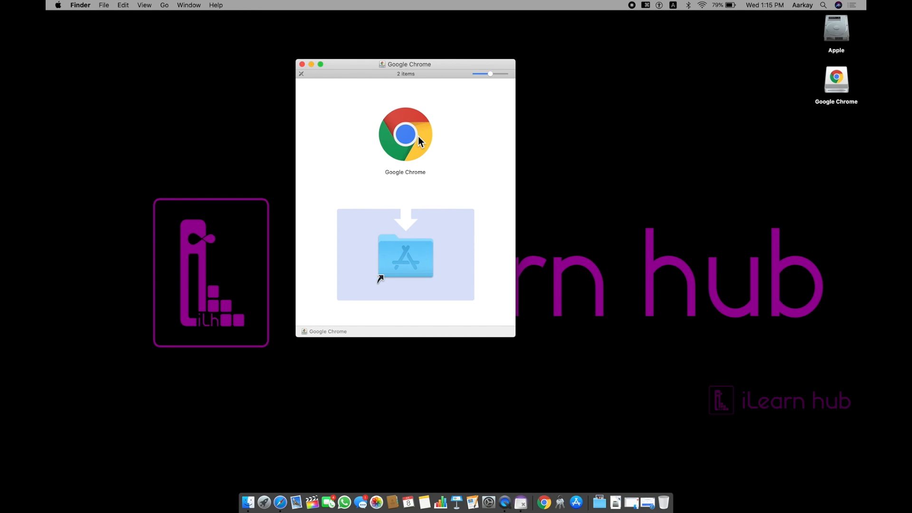
mouse_move(742, 144)
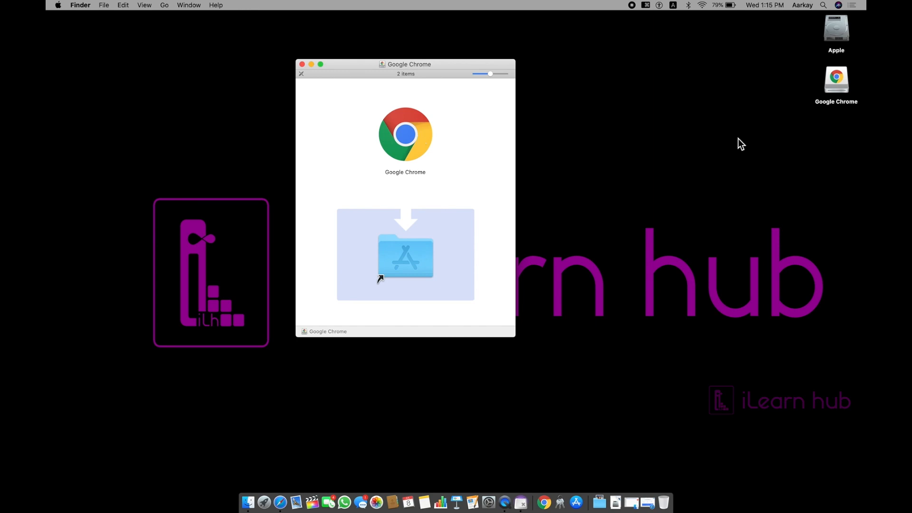
mouse_move(551, 153)
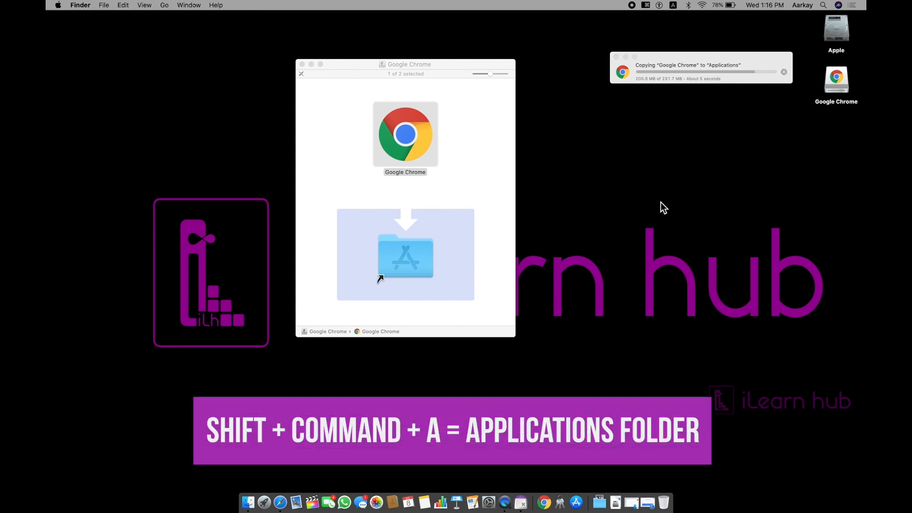
Check Google Chrome's details in Applications and close the Chrome disk window
key("shift+cmd+a")
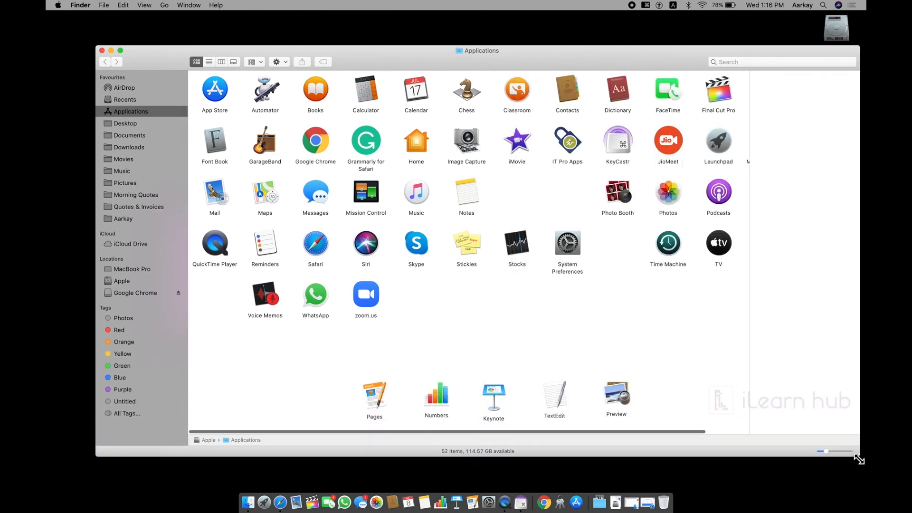
left_click(315, 141)
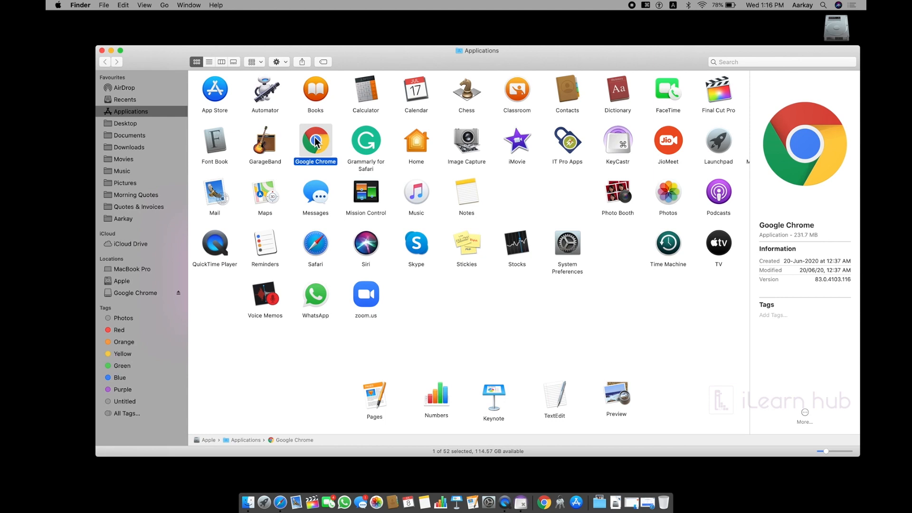
mouse_move(114, 62)
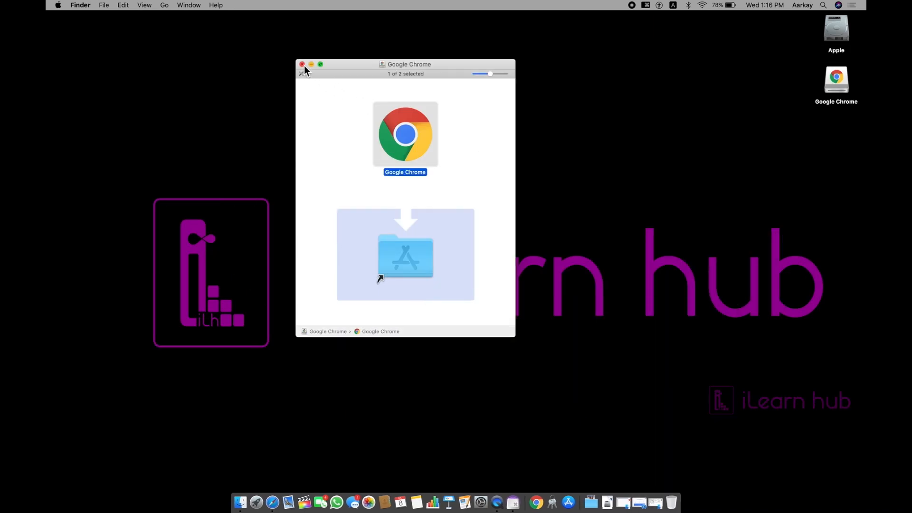
left_click(302, 64)
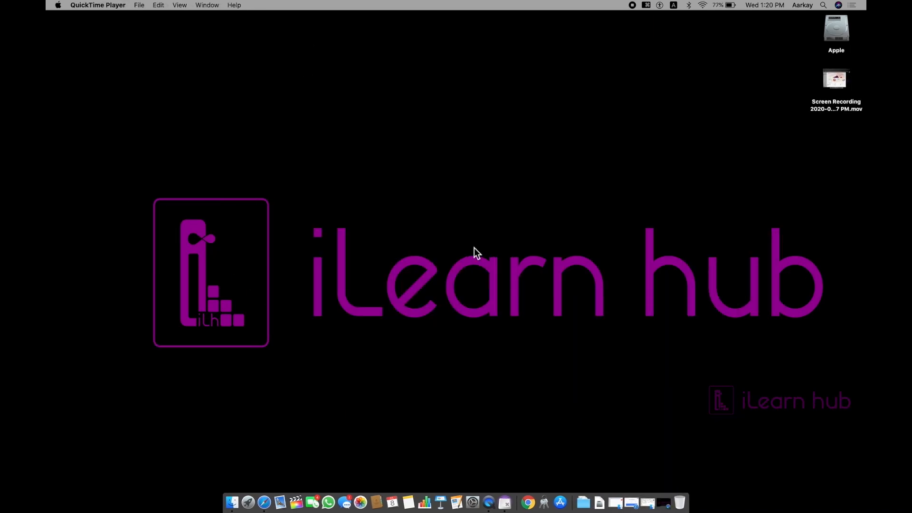
mouse_move(586, 490)
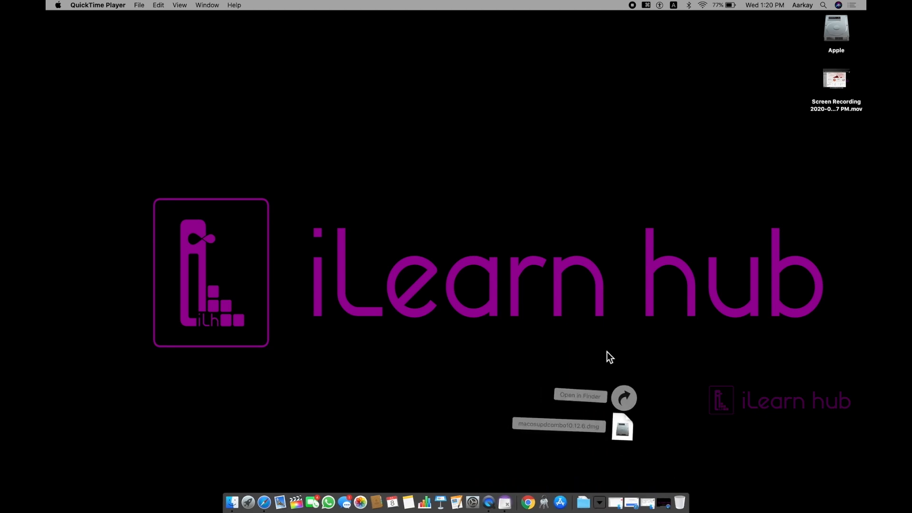
Show Downloads in Finder and double-click macosupdcombo10.12.6.dmg to mount it
left_click(580, 395)
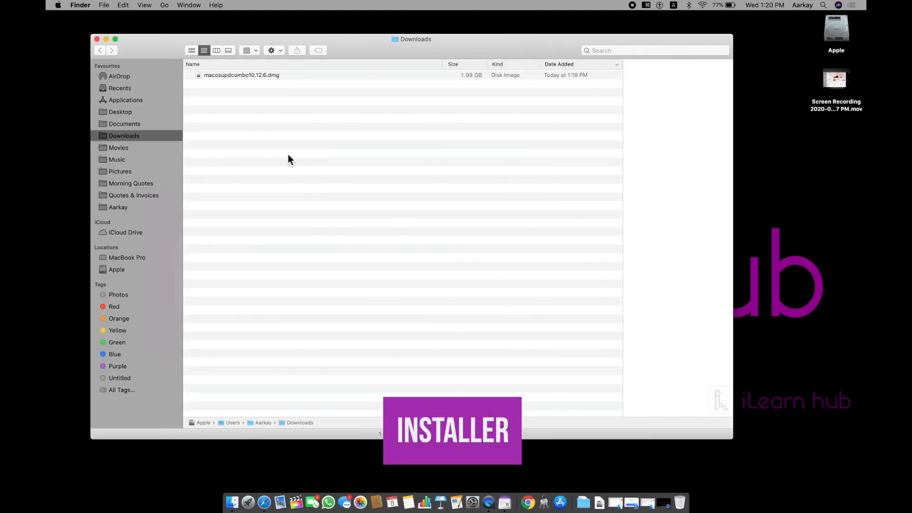
left_click(241, 75)
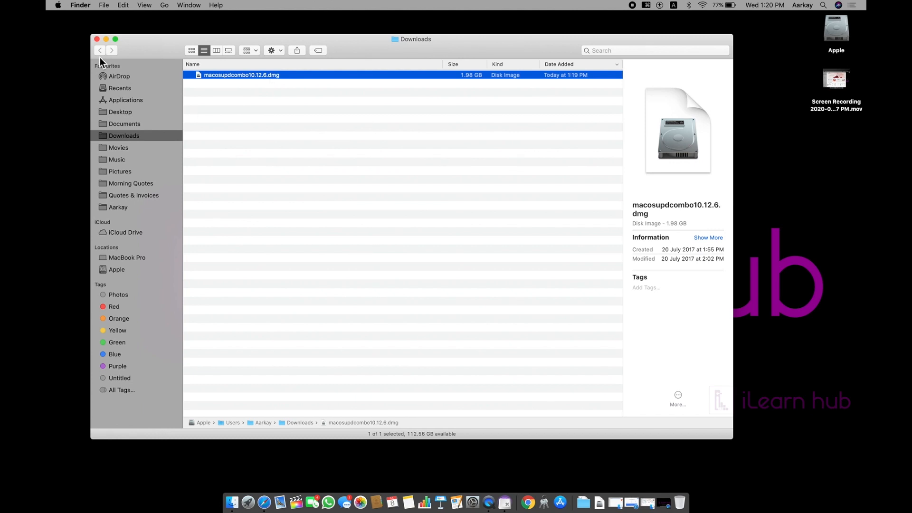
mouse_move(97, 39)
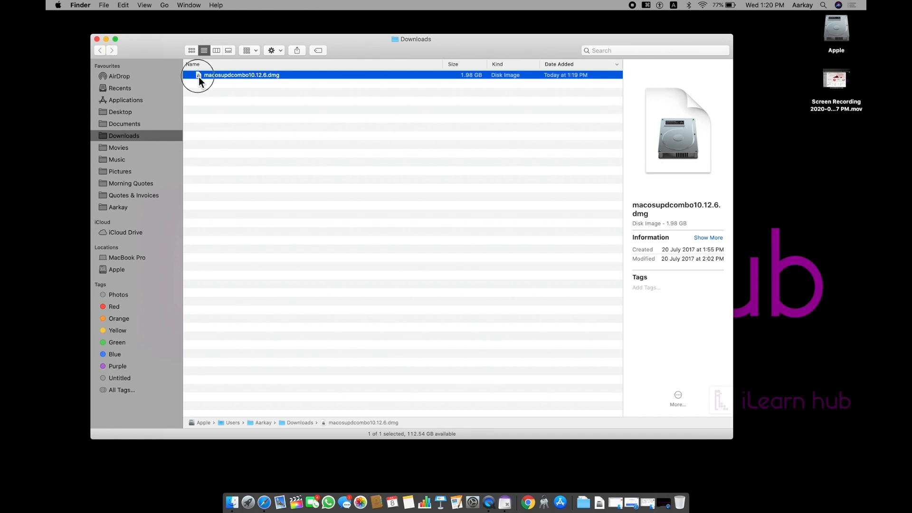
double_click(241, 74)
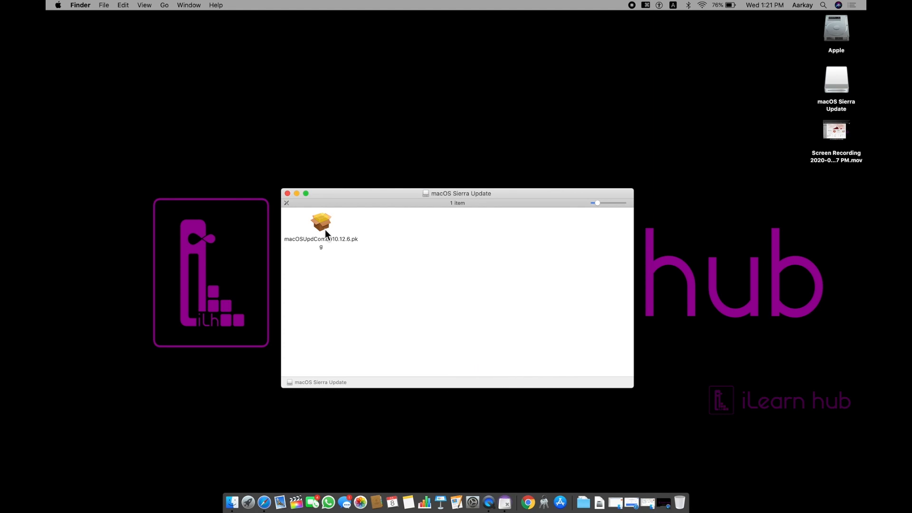
Start the macOS update installer package, then close the macOS Sierra Update window
double_click(321, 222)
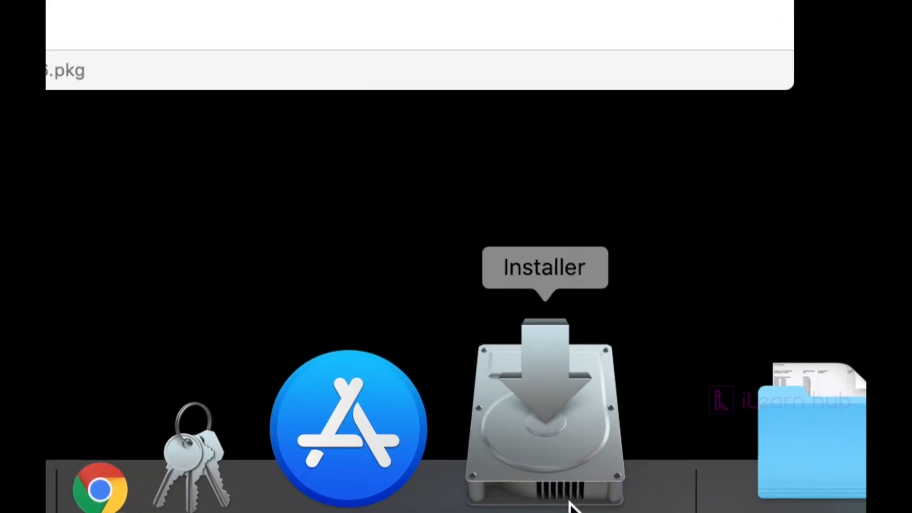
left_click(545, 407)
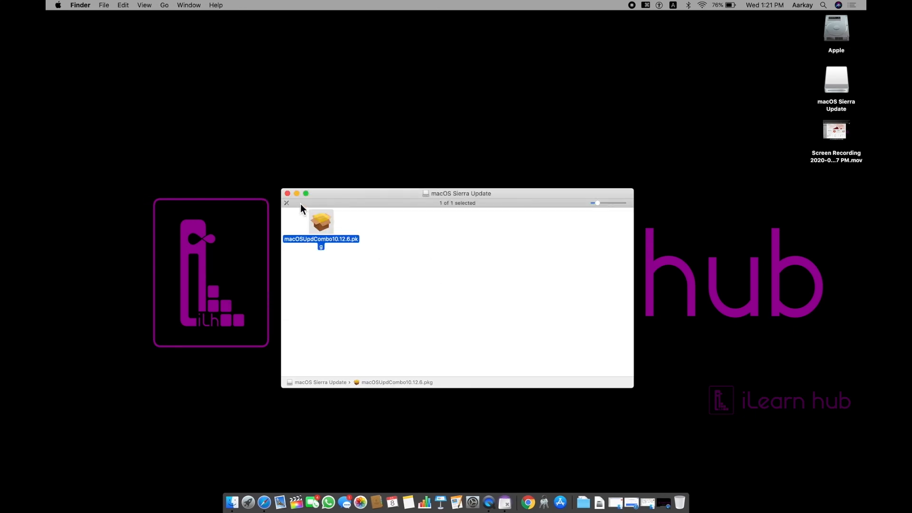
left_click(288, 194)
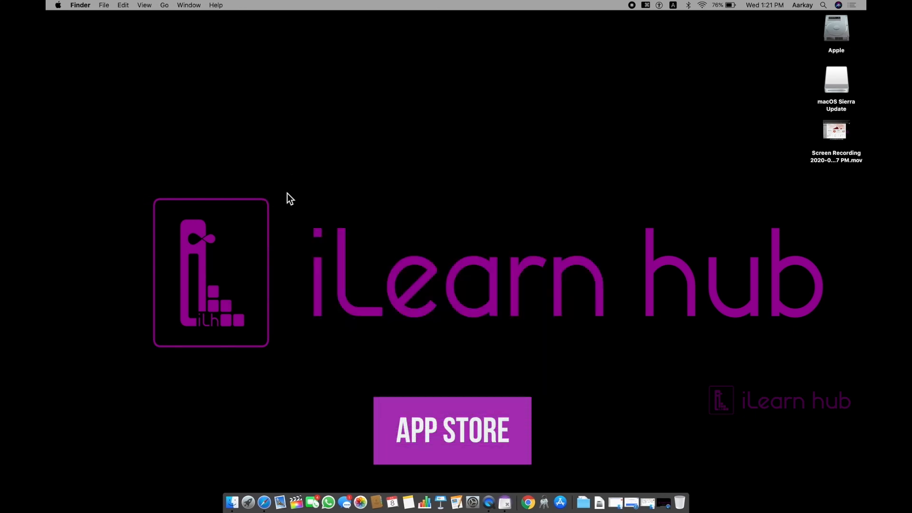
Choose an item from the Apple menu, leaving only the desktop showing
left_click(58, 4)
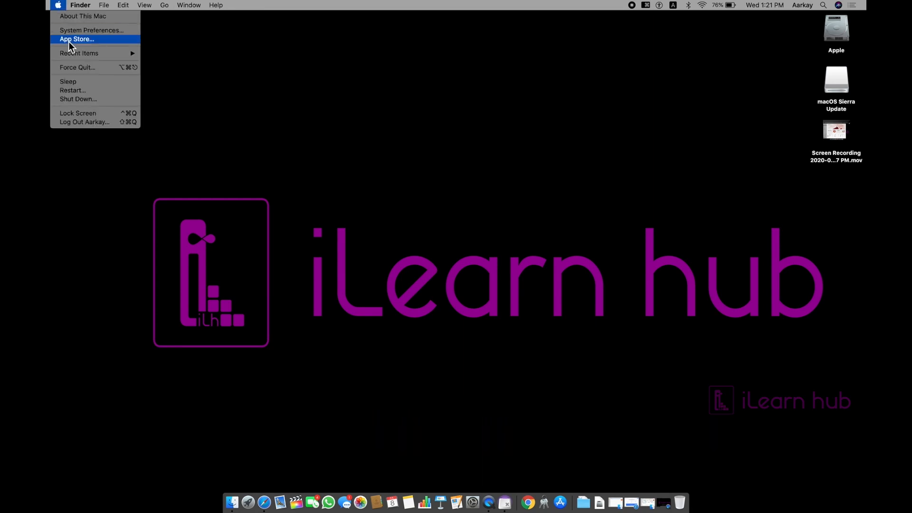
left_click(76, 38)
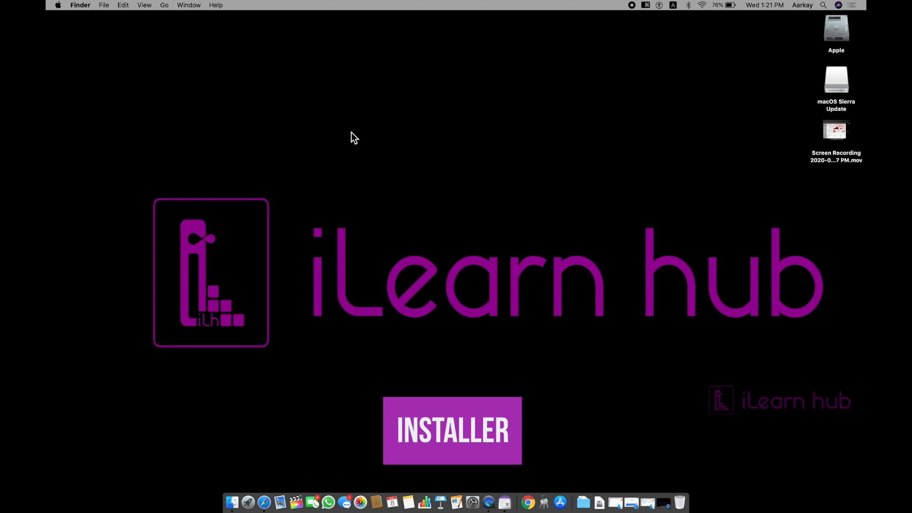
left_click(452, 431)
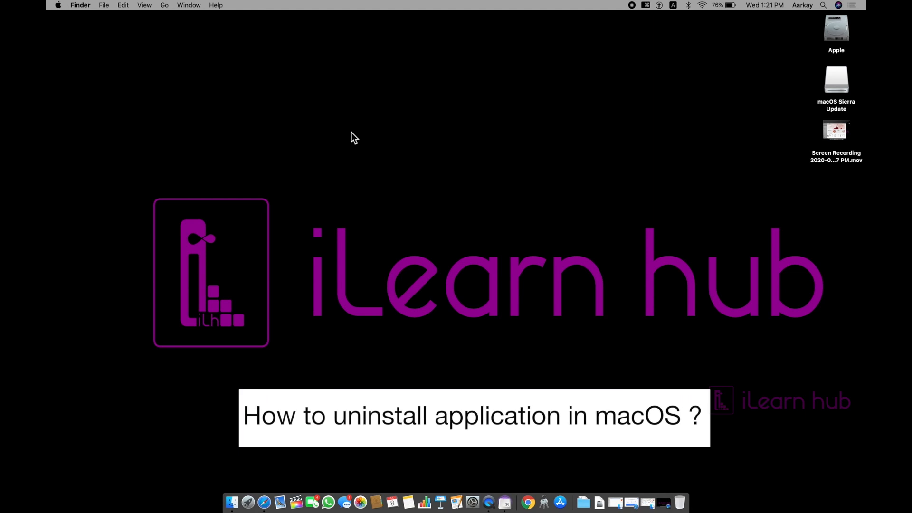
left_click(57, 4)
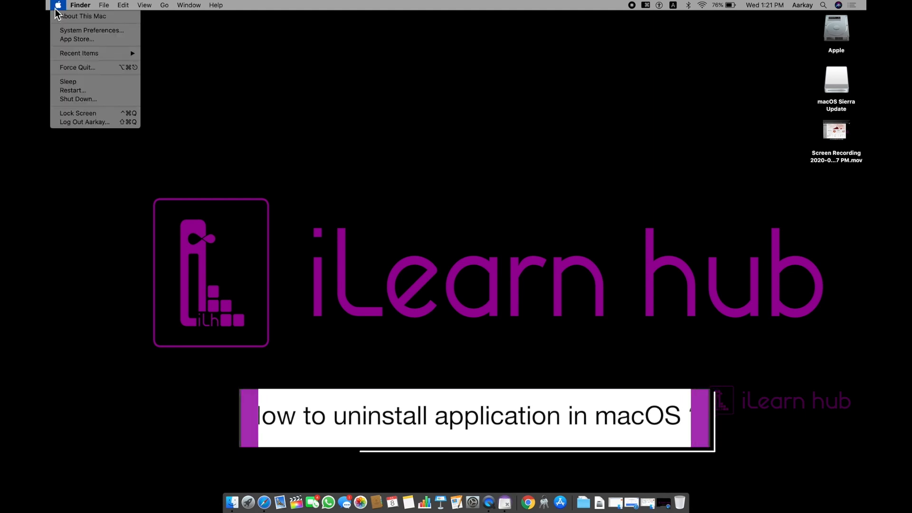
left_click(76, 39)
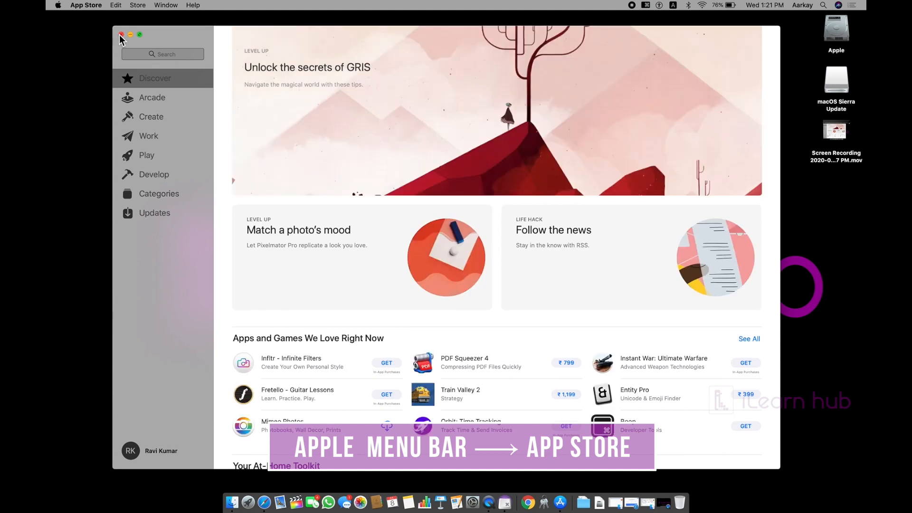
scroll("down", 3)
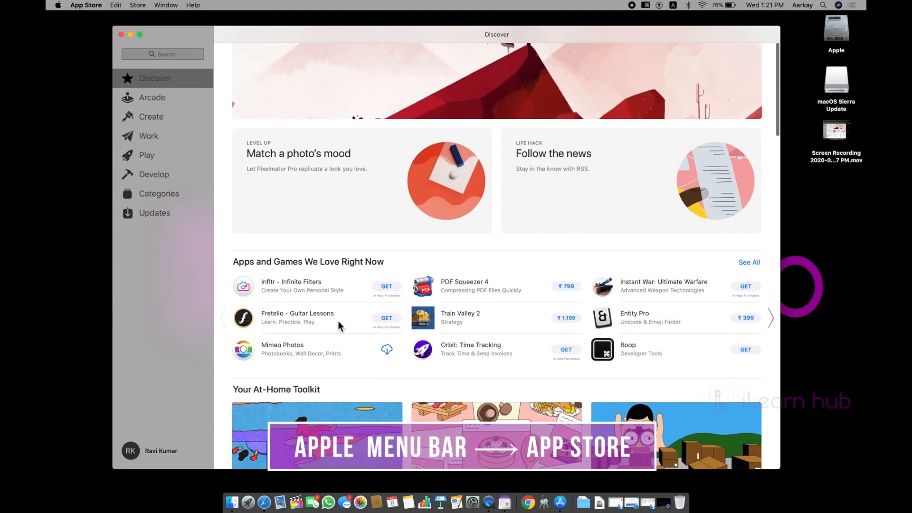
scroll("down", 3)
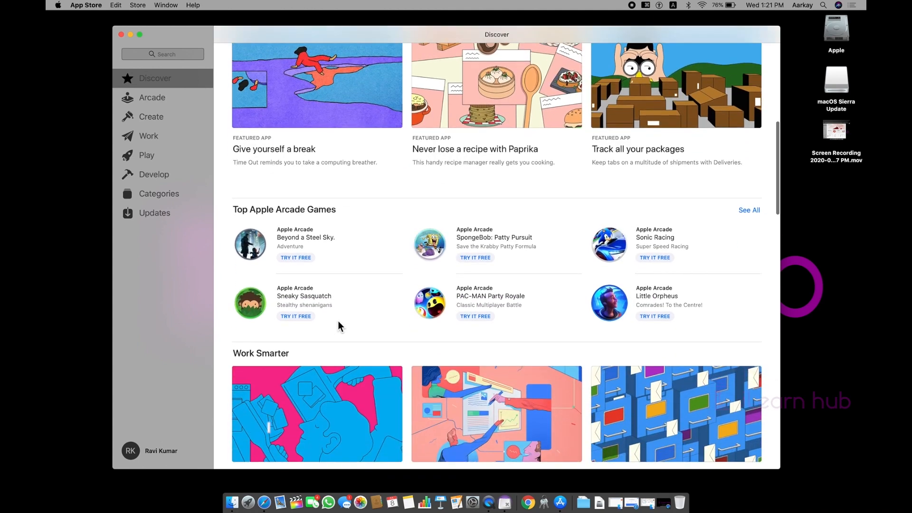
scroll("down", 3)
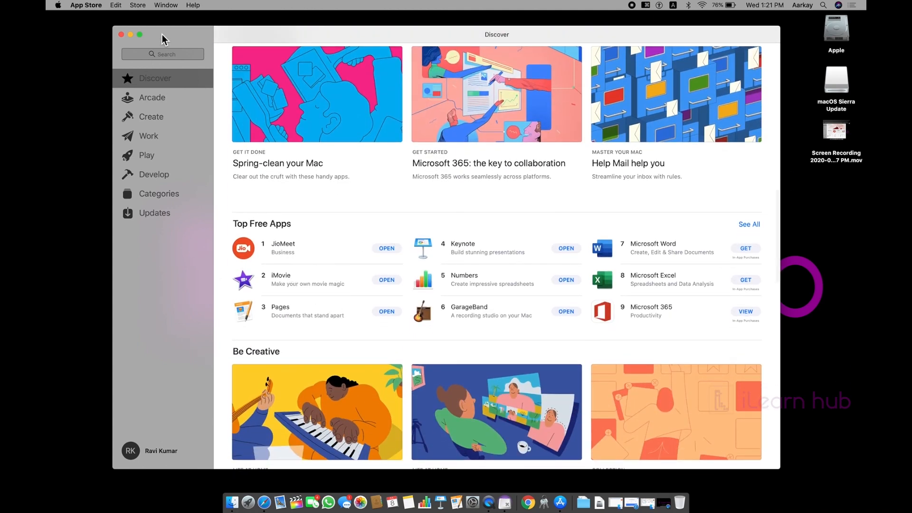
key("cmd+h")
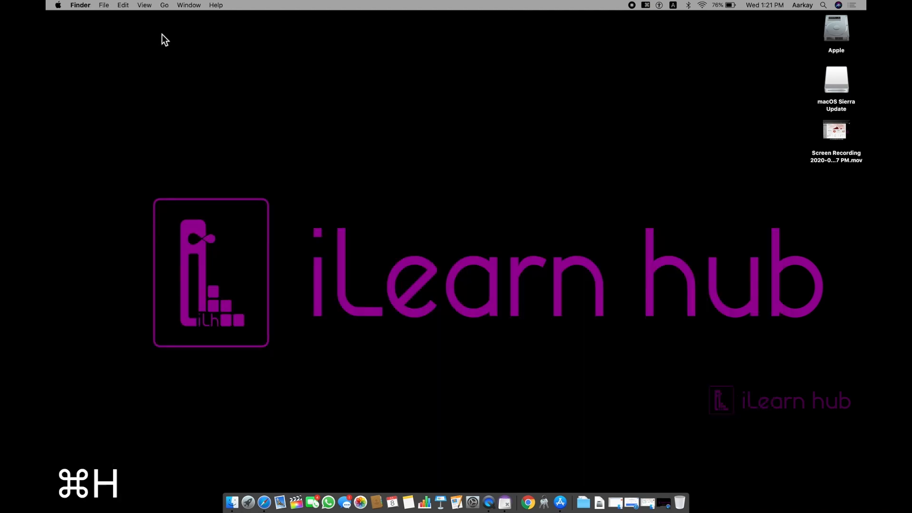
mouse_move(252, 487)
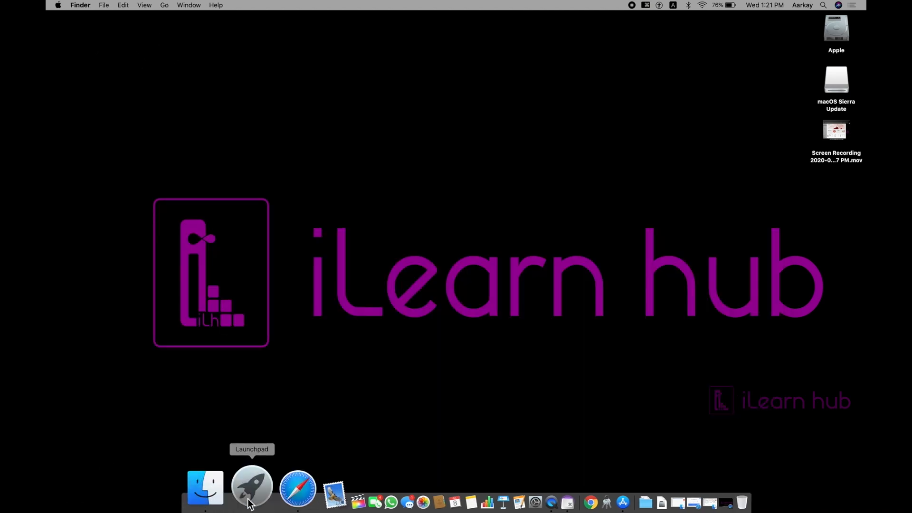
Delete JioMeet from Launchpad by making icons jiggle and confirming its removal
left_click(251, 486)
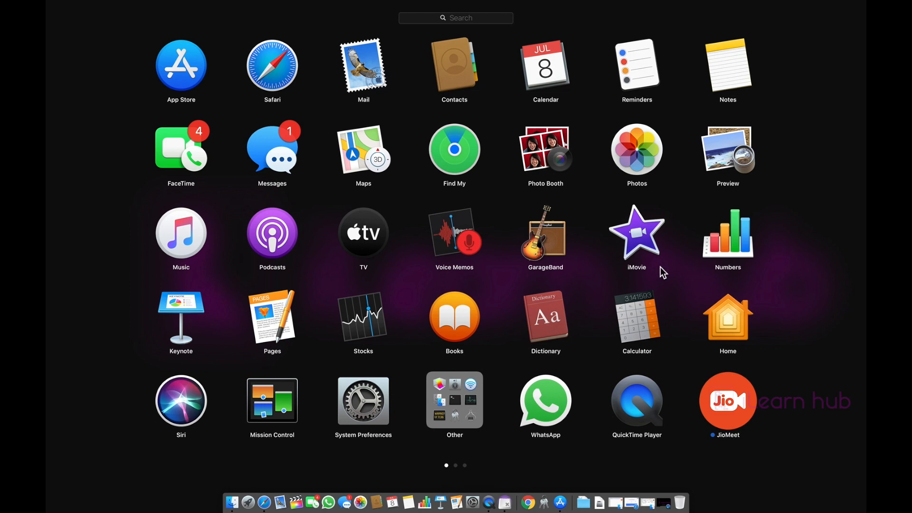
mouse_move(684, 363)
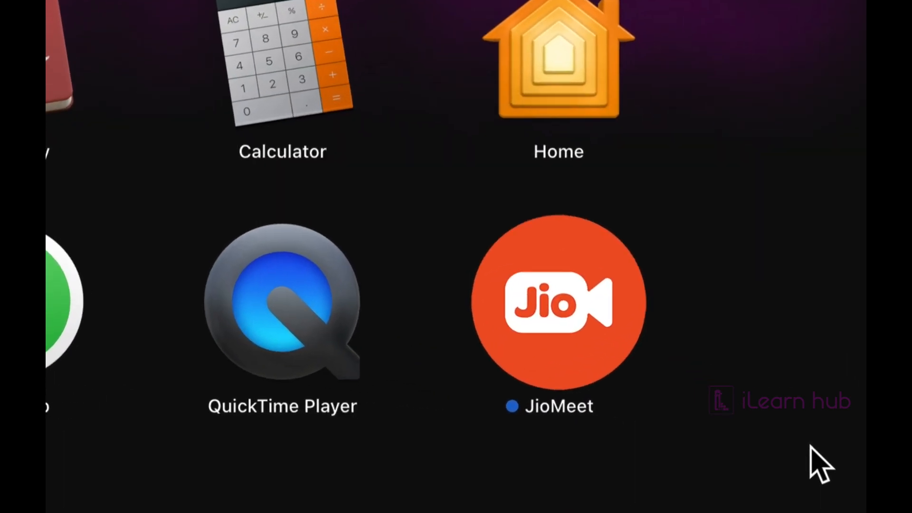
mouse_move(587, 302)
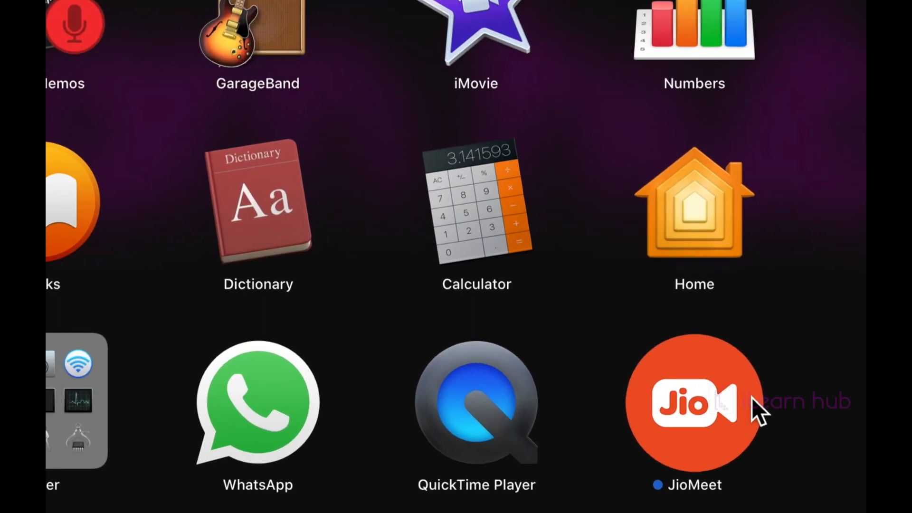
left_click(694, 401)
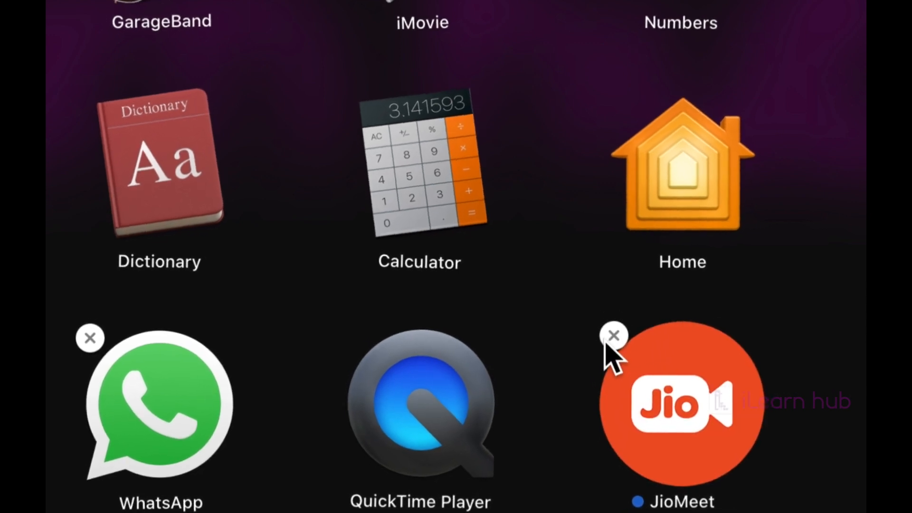
mouse_move(567, 367)
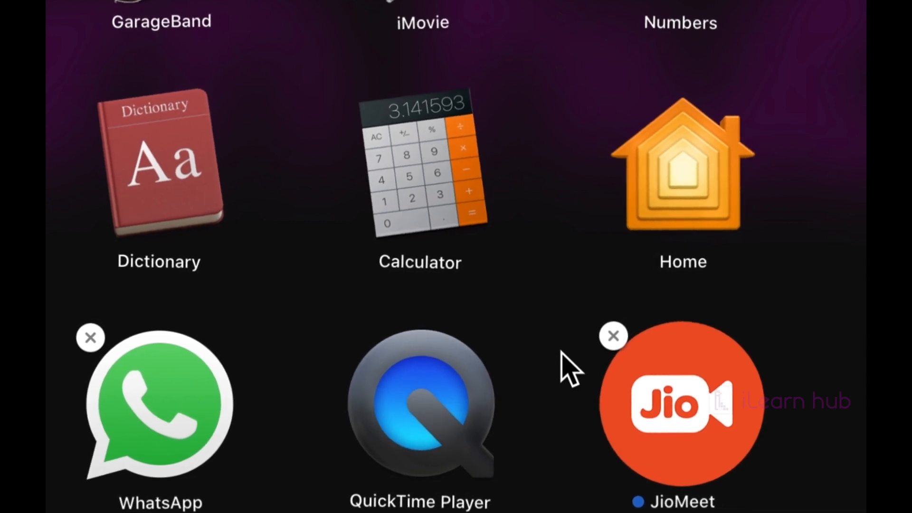
mouse_move(612, 336)
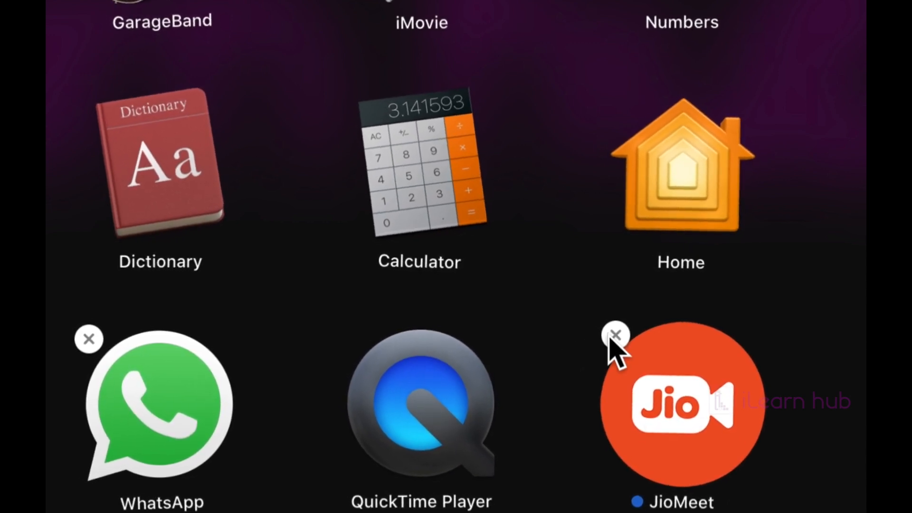
left_click(615, 335)
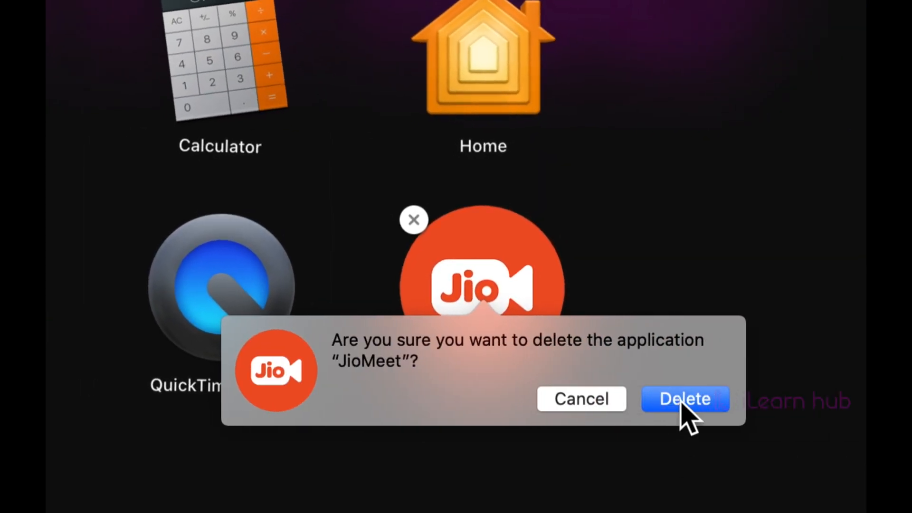
left_click(685, 399)
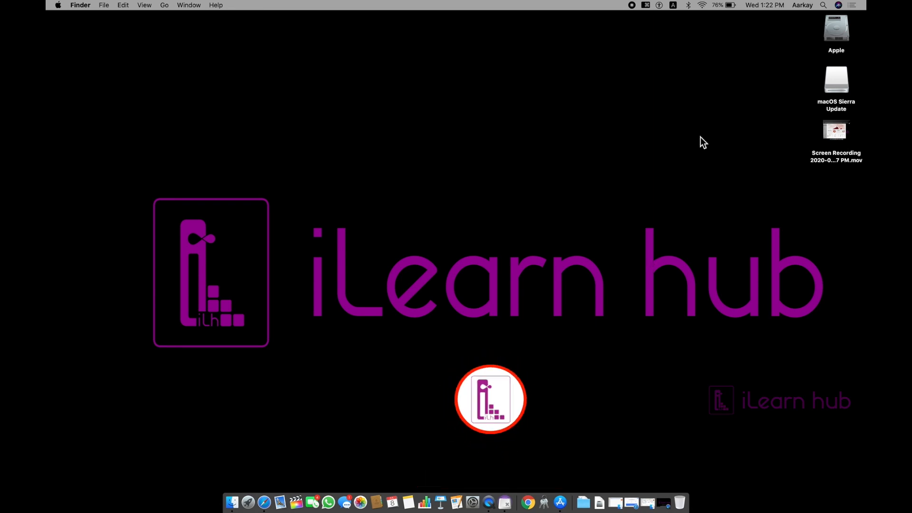
Move Google Chrome from the Apple drive's Applications folder to the Trash, then close the window
double_click(836, 28)
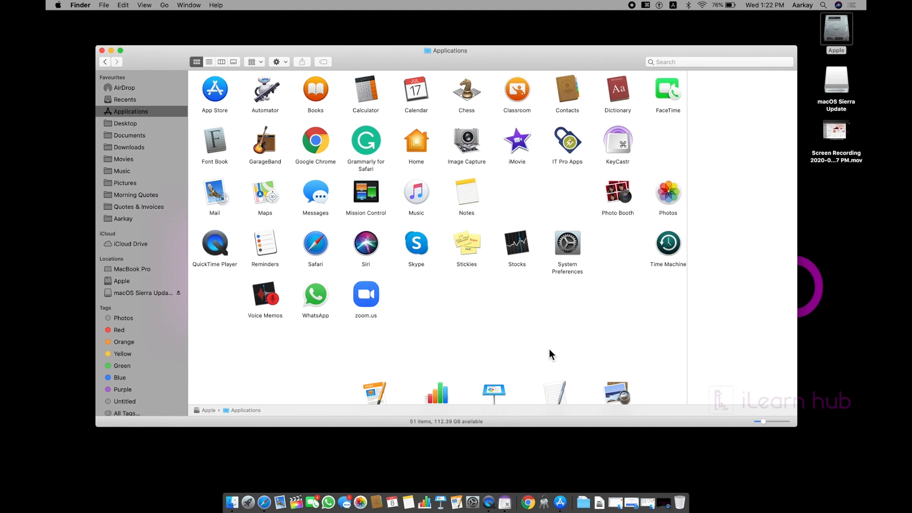
left_click(316, 142)
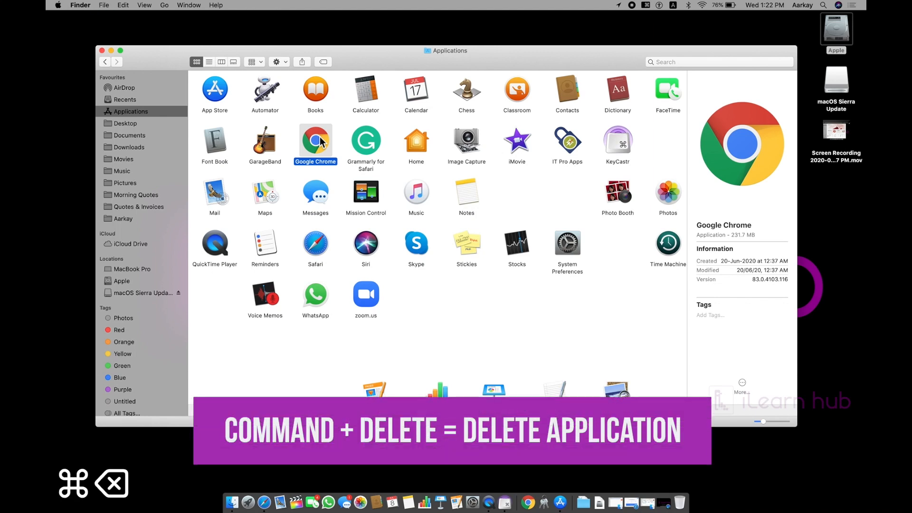
key("cmd+delete")
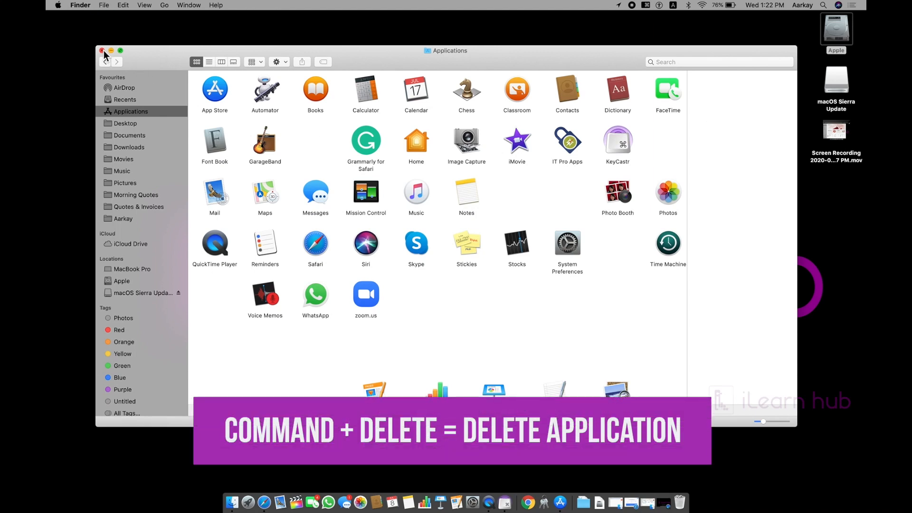
left_click(101, 51)
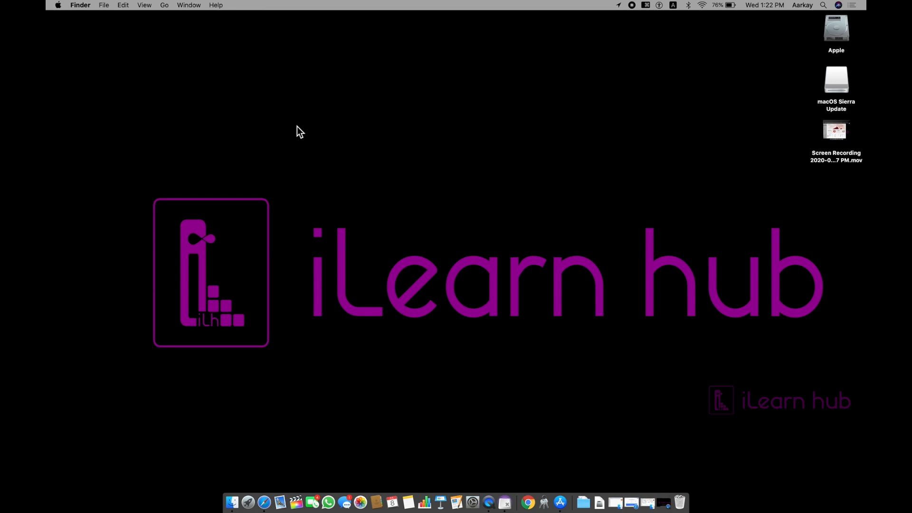
mouse_move(679, 278)
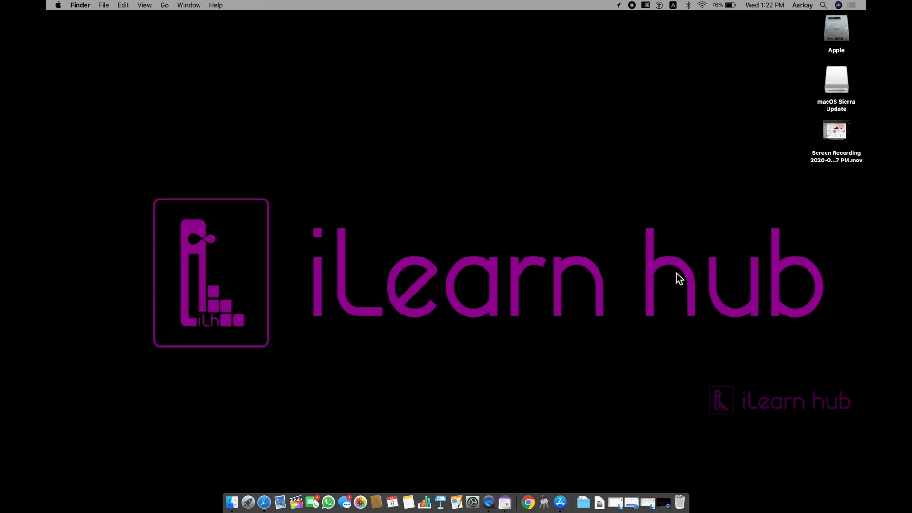